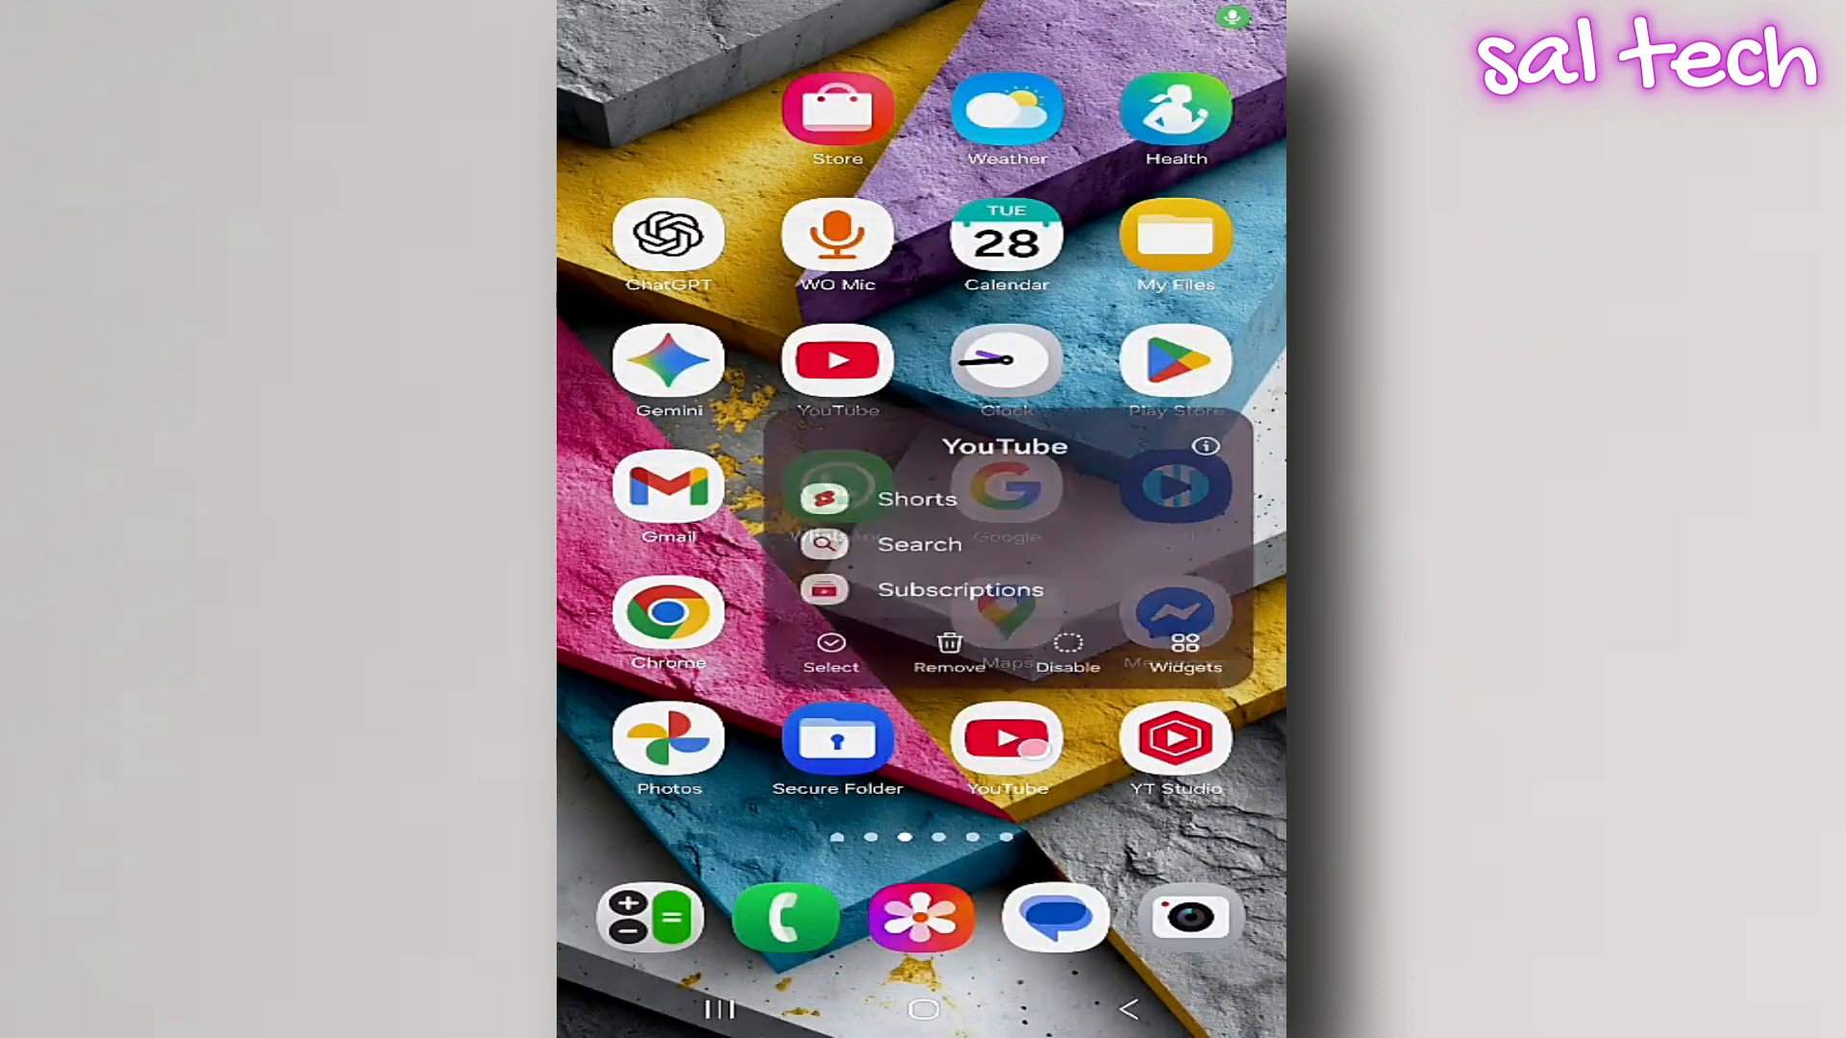
View YouTube's App info Storage page showing 162 MB app, 46.33 MB data and 127 MB cache.
left_click(1205, 446)
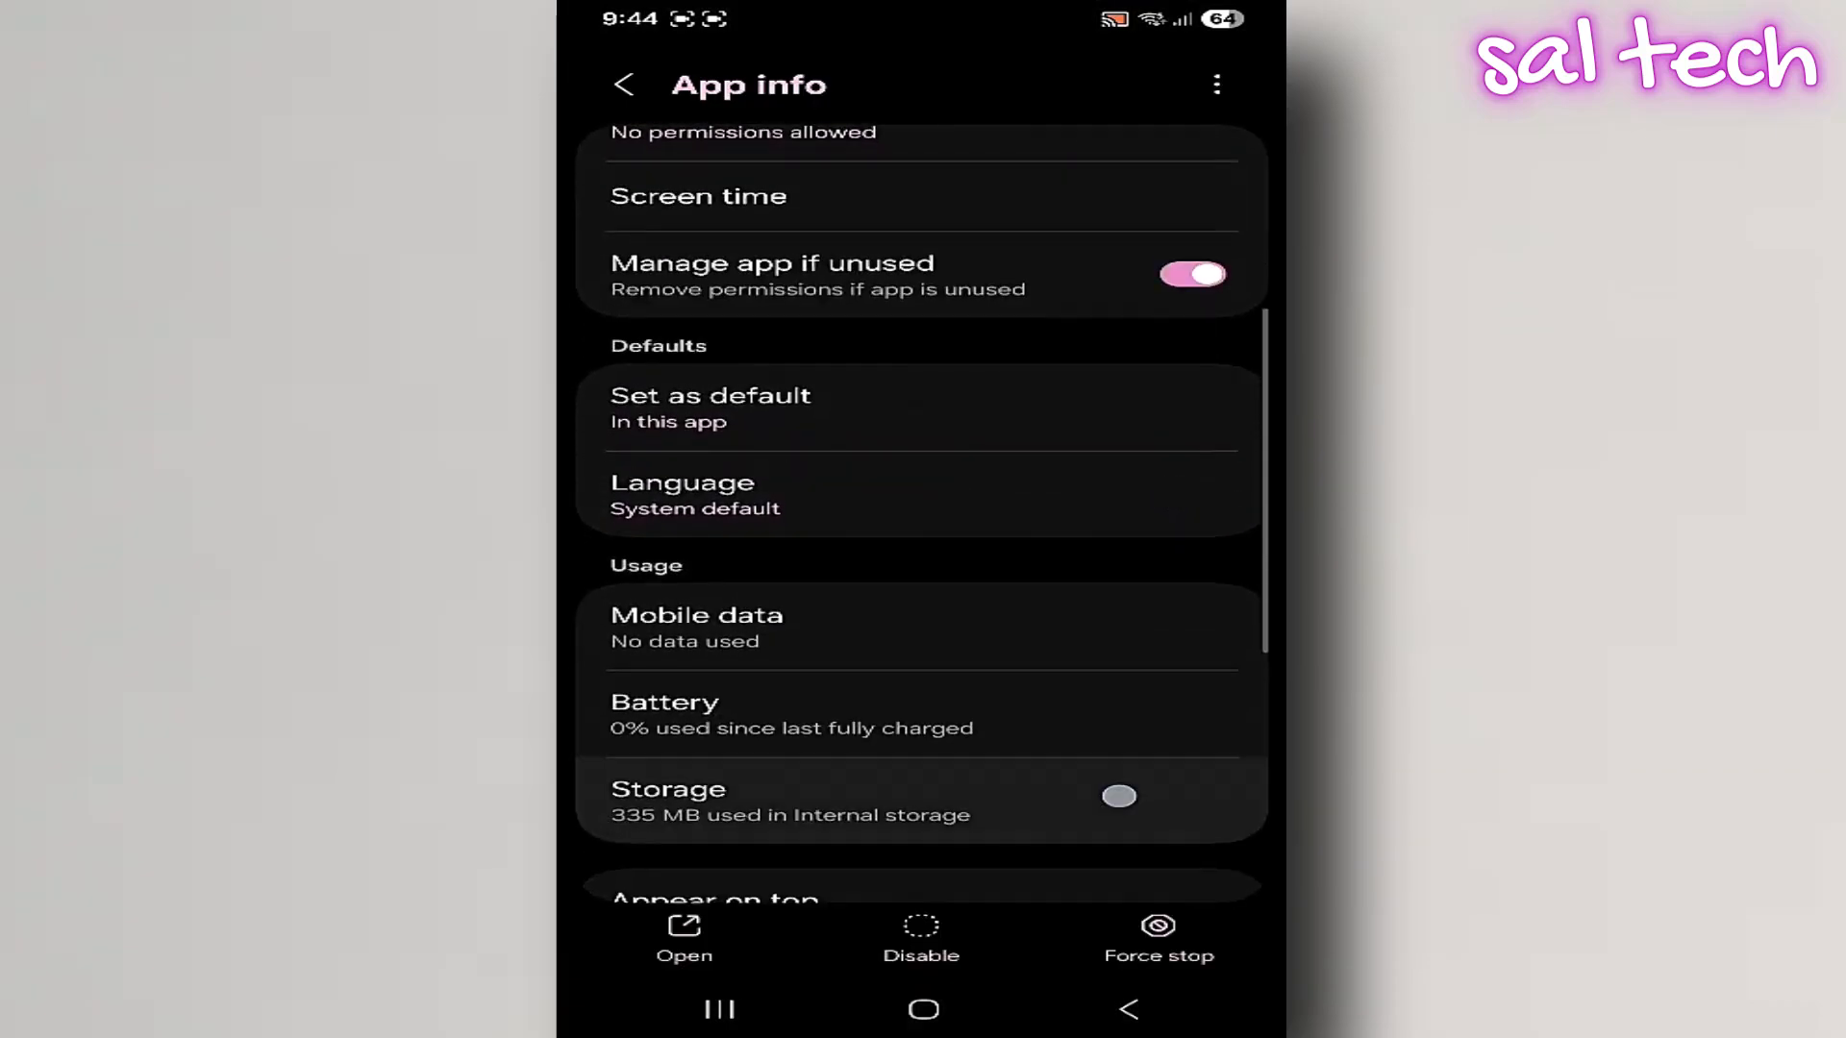
left_click(667, 788)
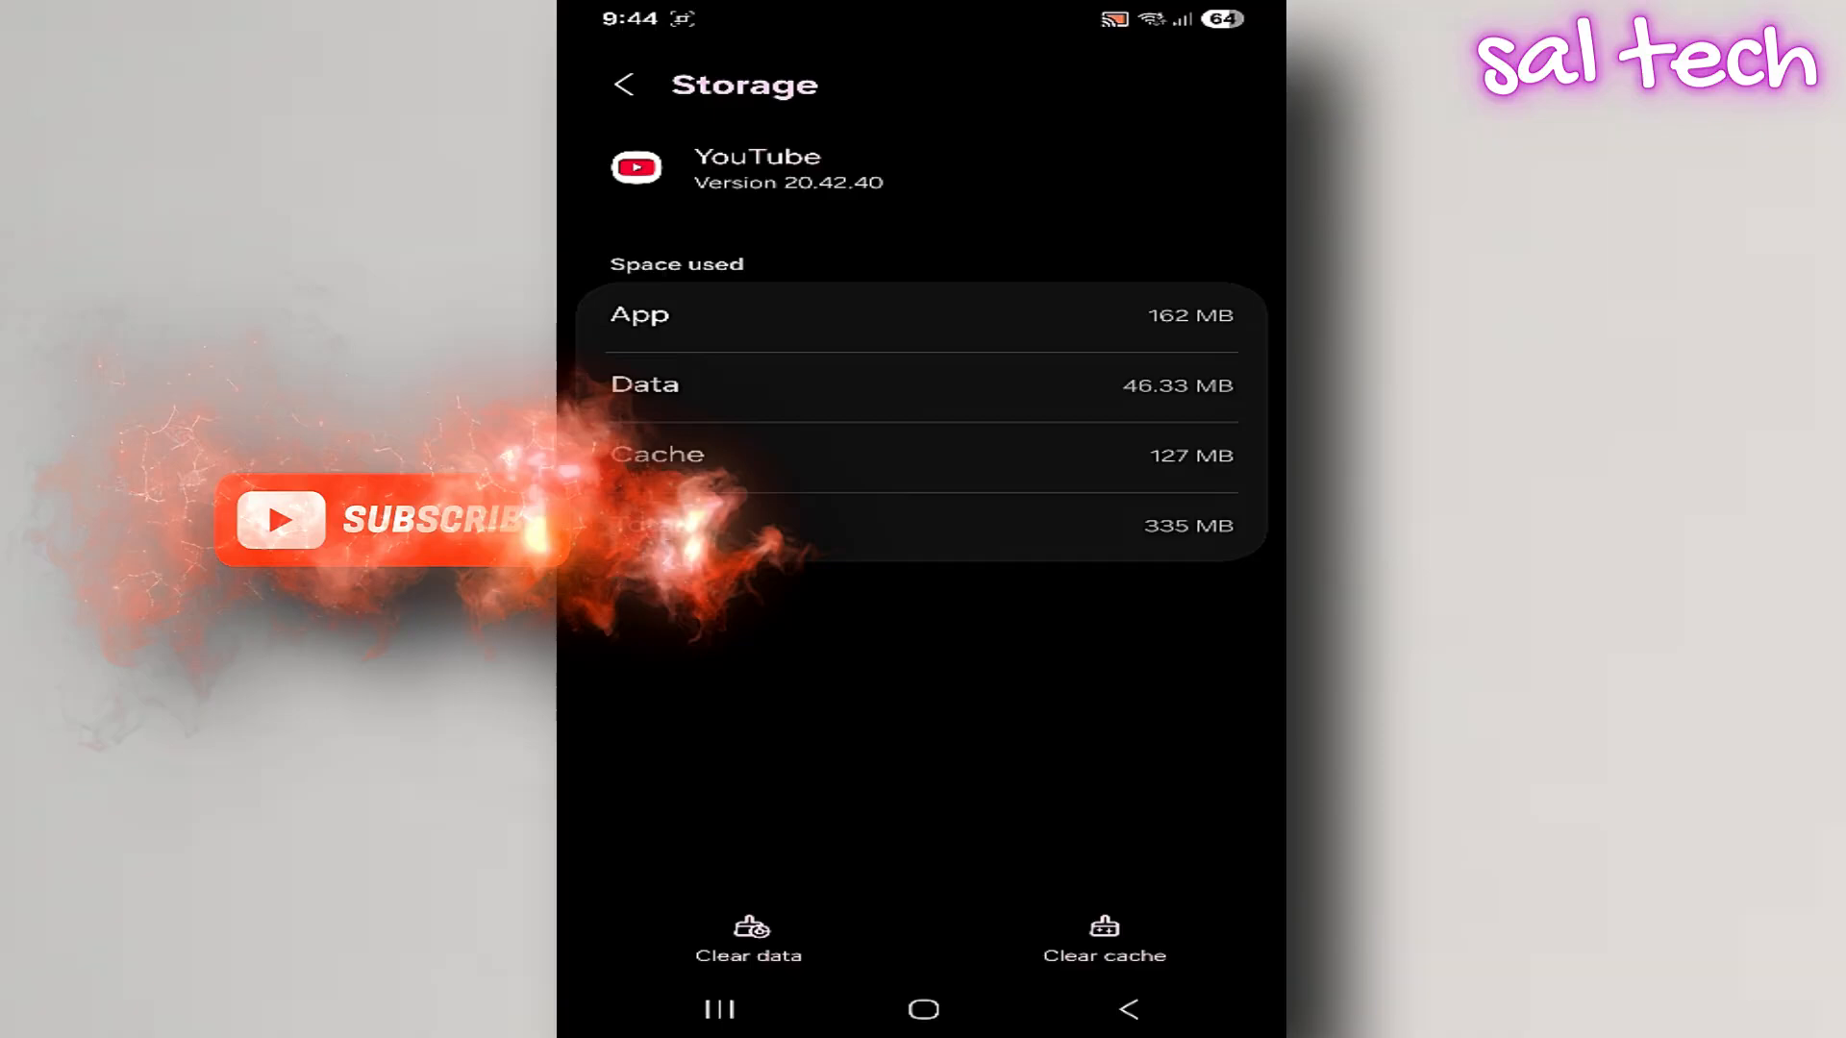
Leave YouTube's storage page and return to the YouTube app's Trailers feed.
left_click(1103, 938)
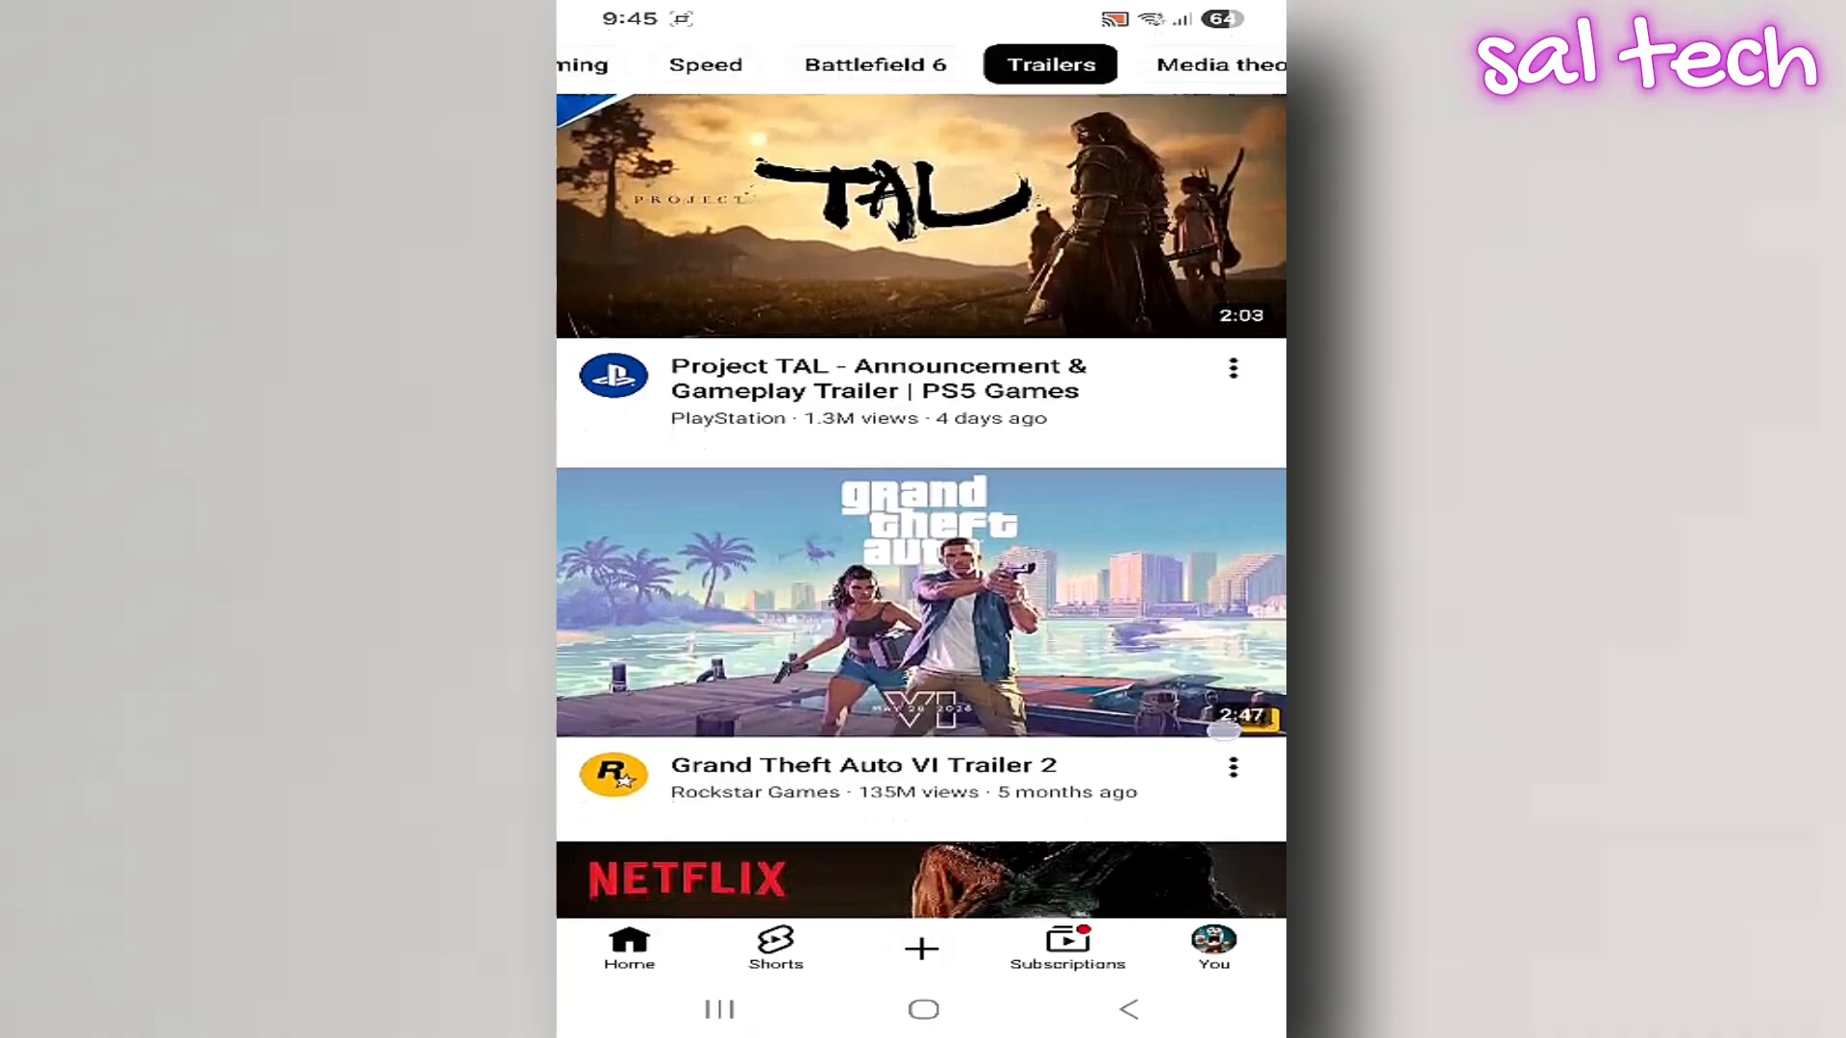
scroll("down", 3)
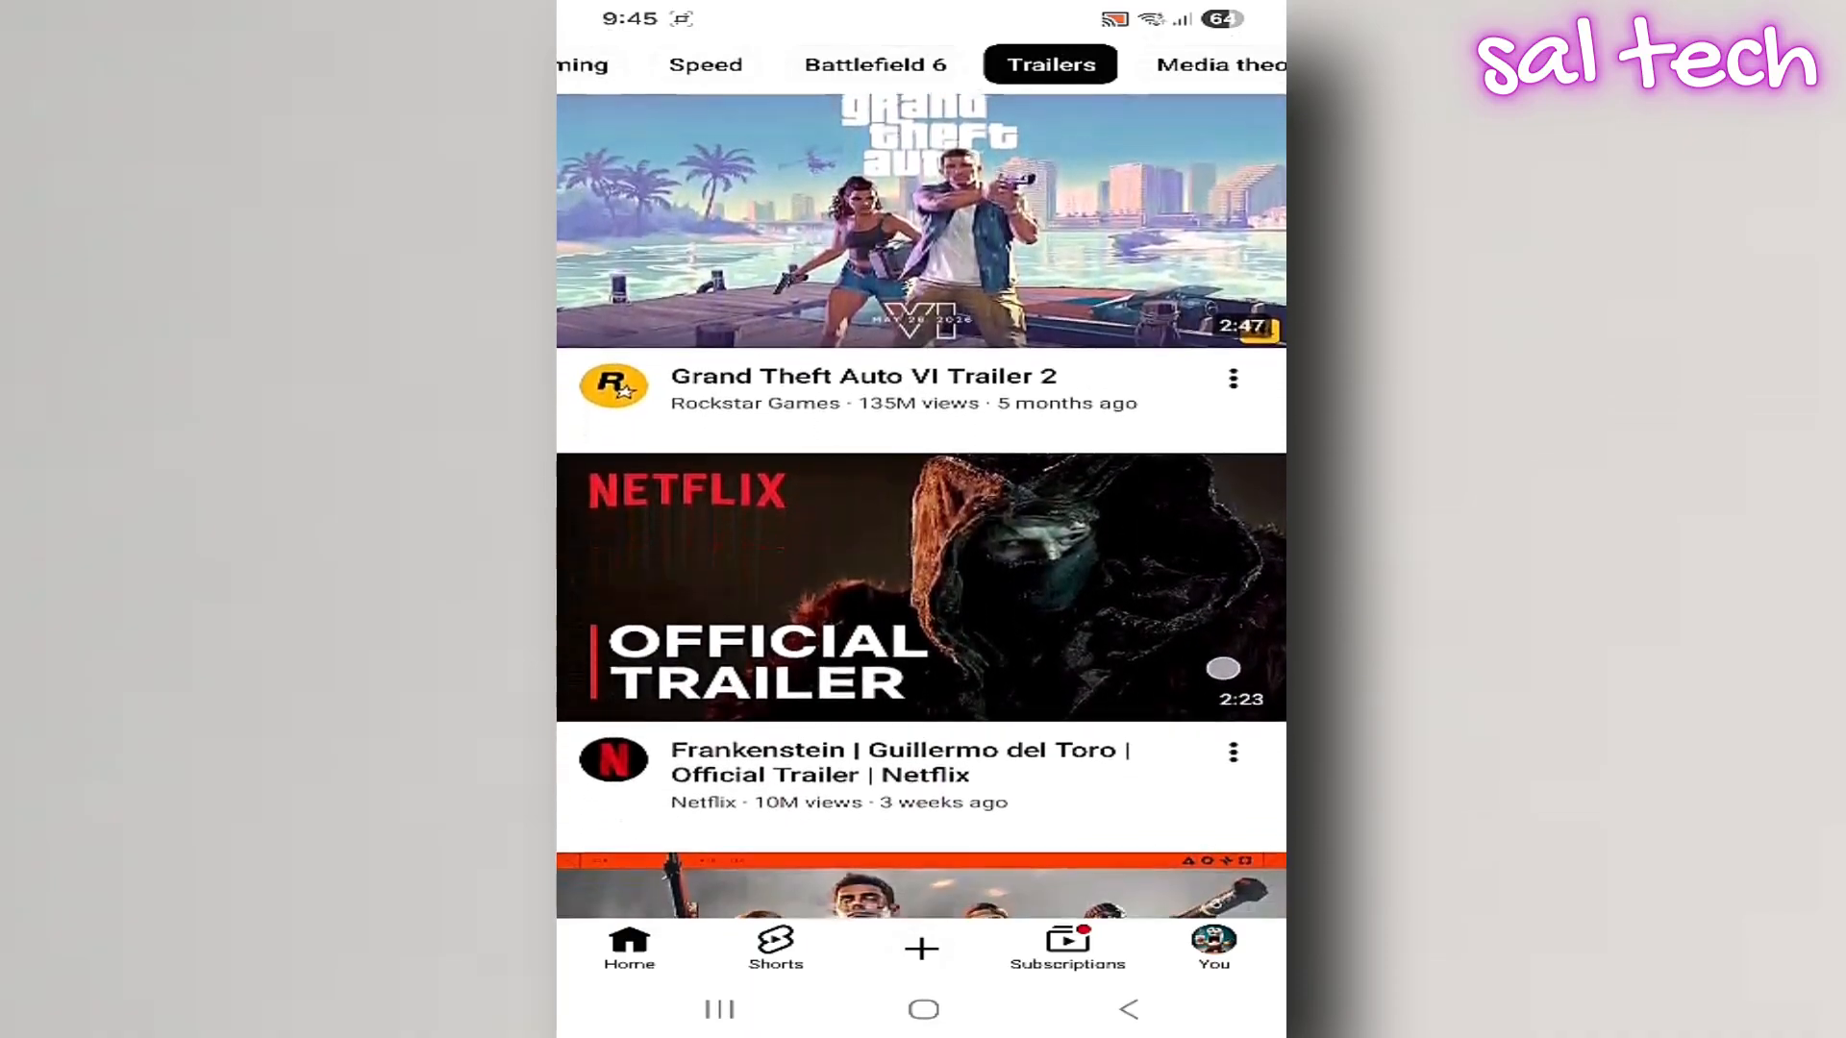
scroll("down", 3)
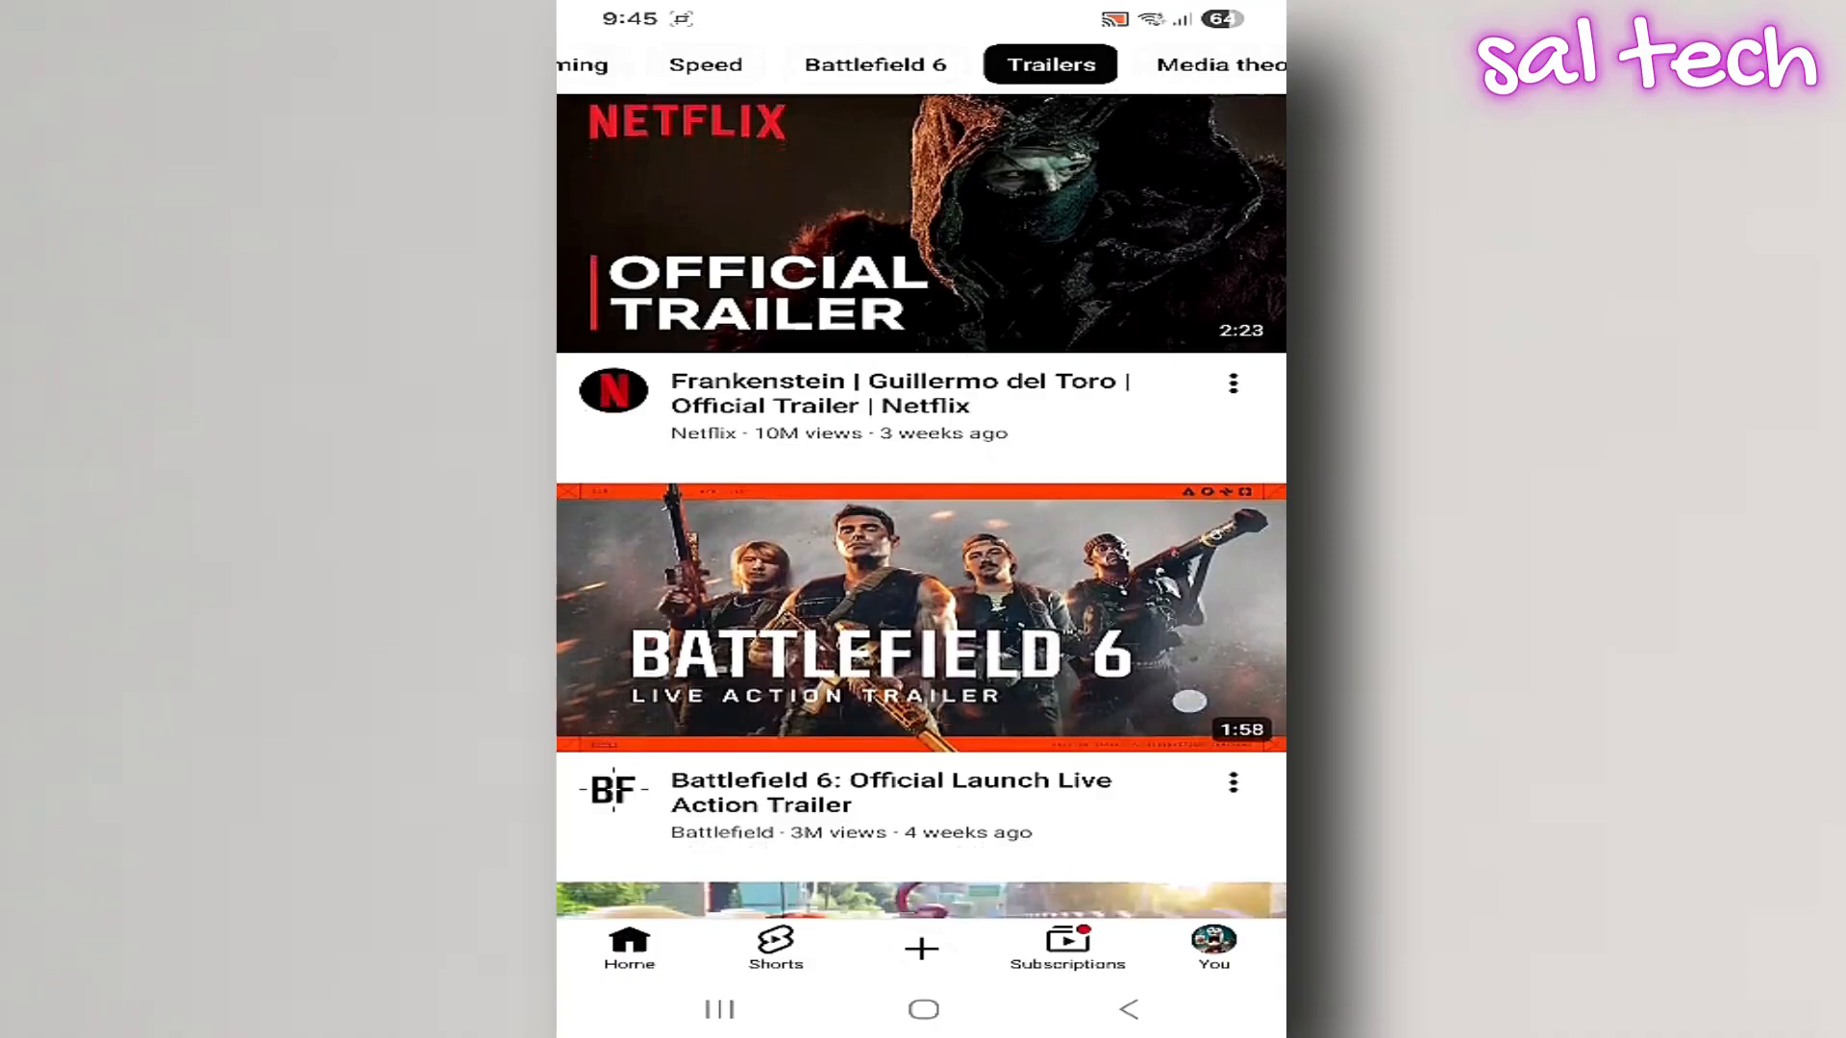
scroll("down", 3)
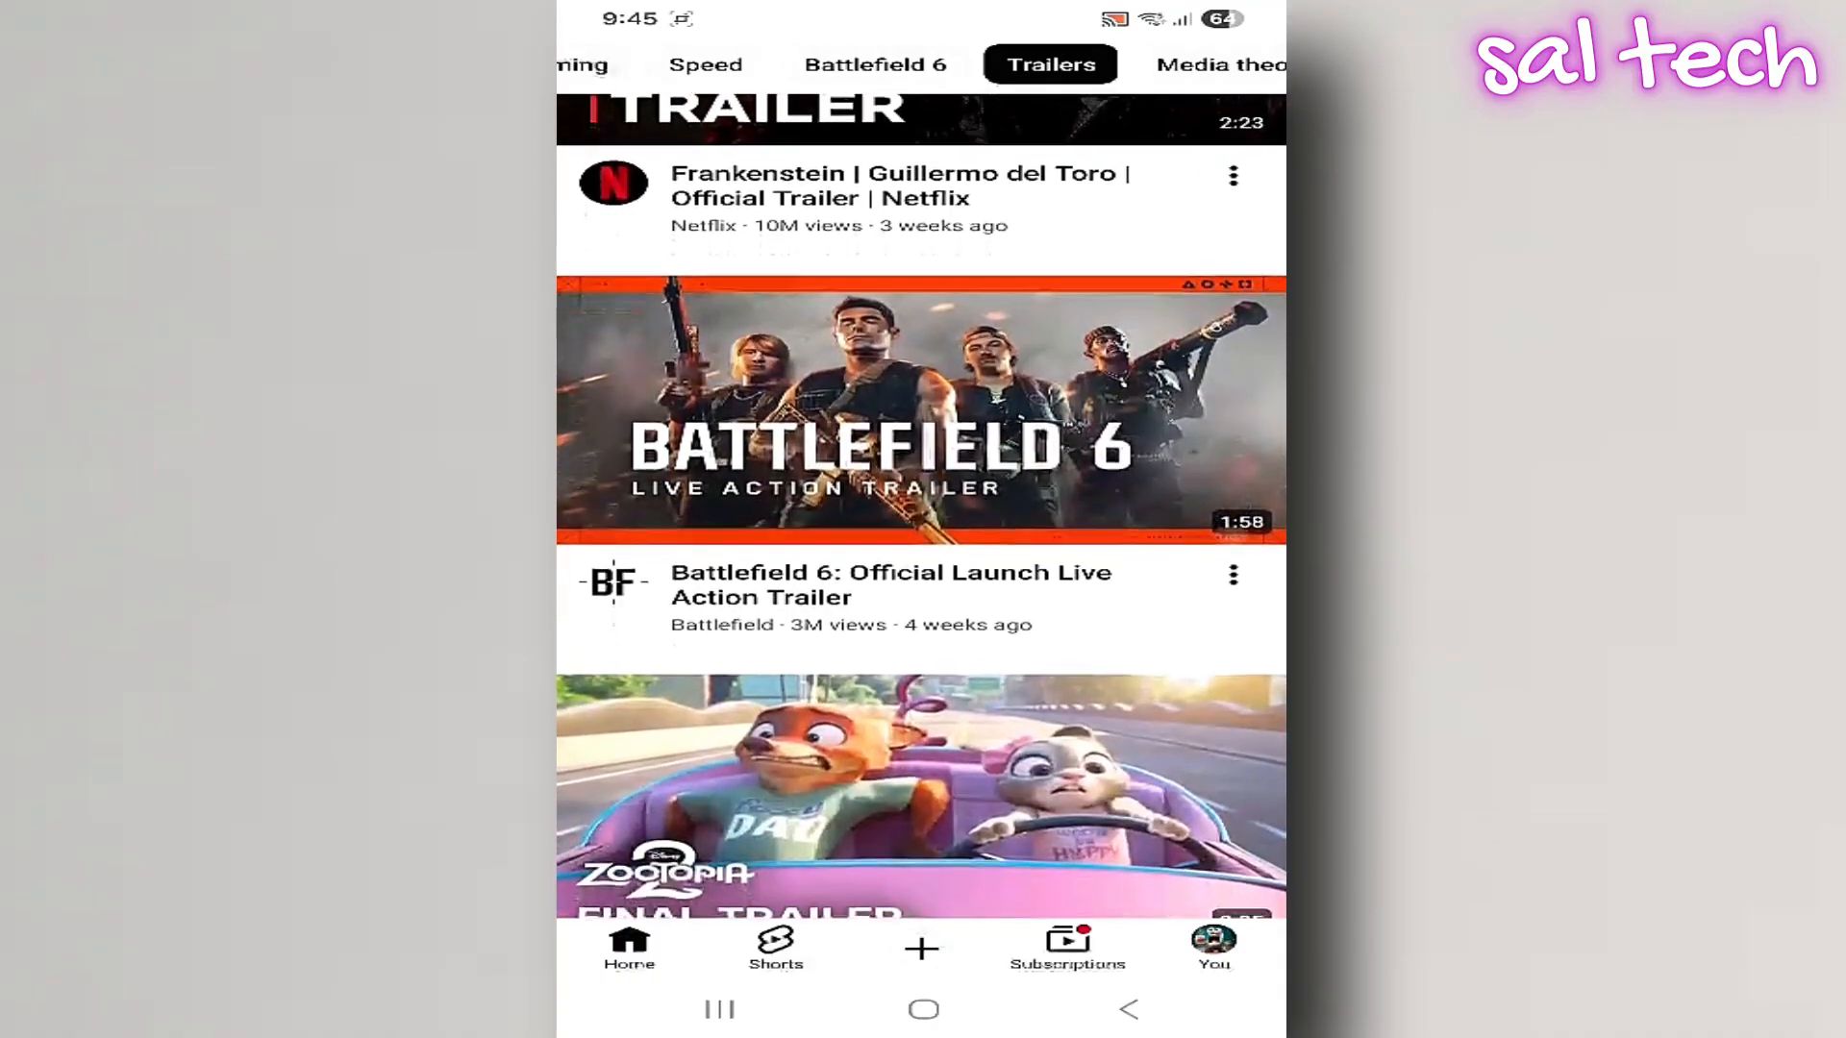
scroll("down", 3)
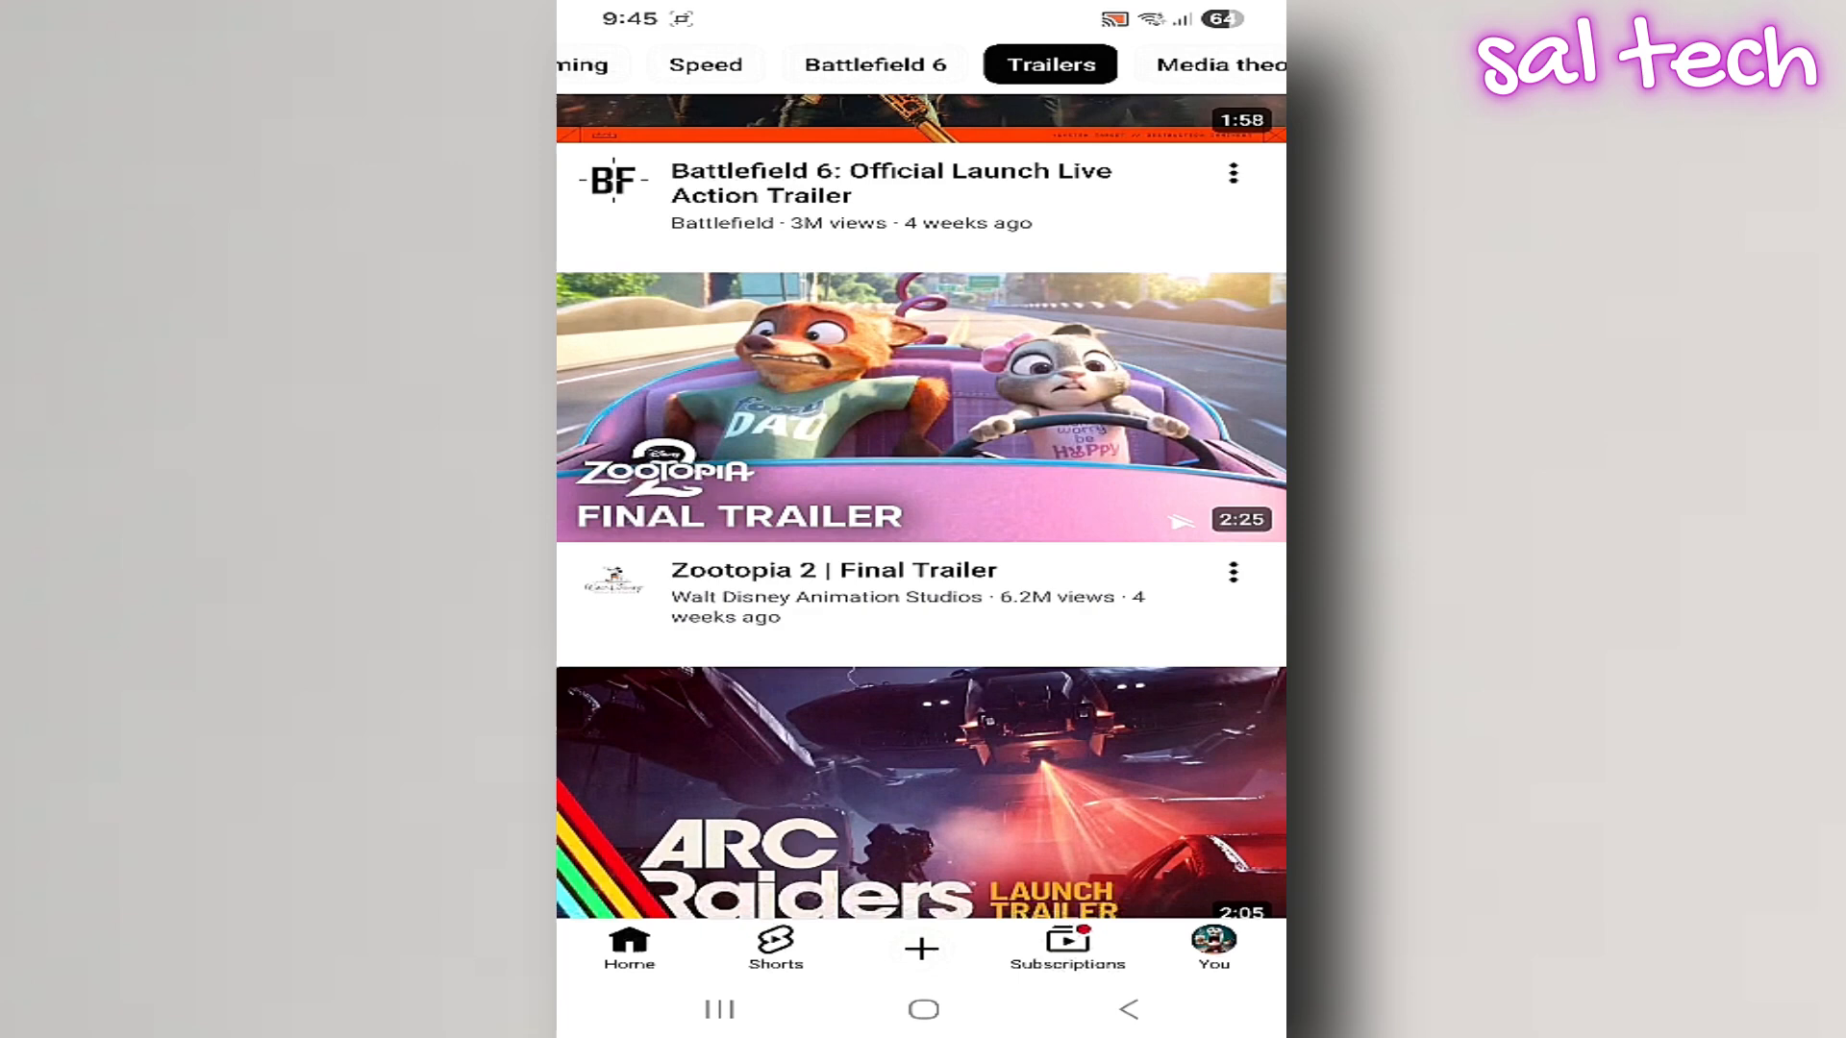
scroll("down", 3)
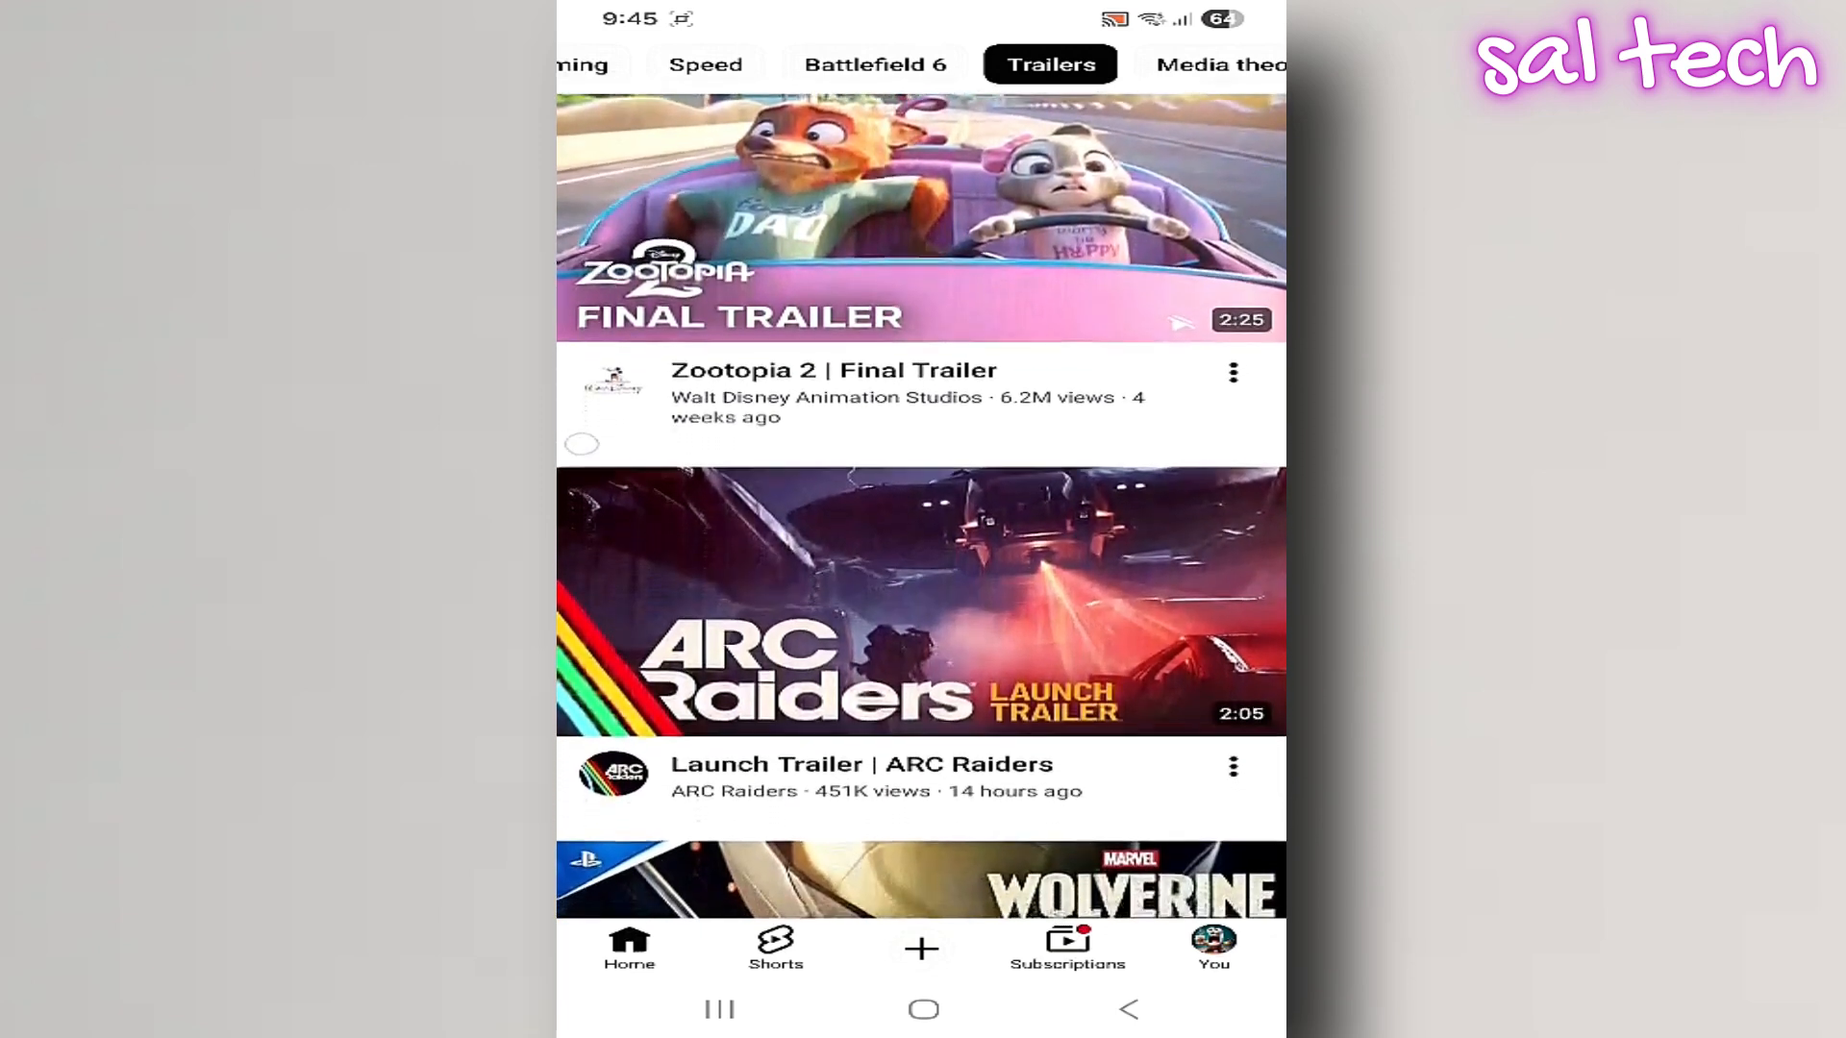
scroll("down", 3)
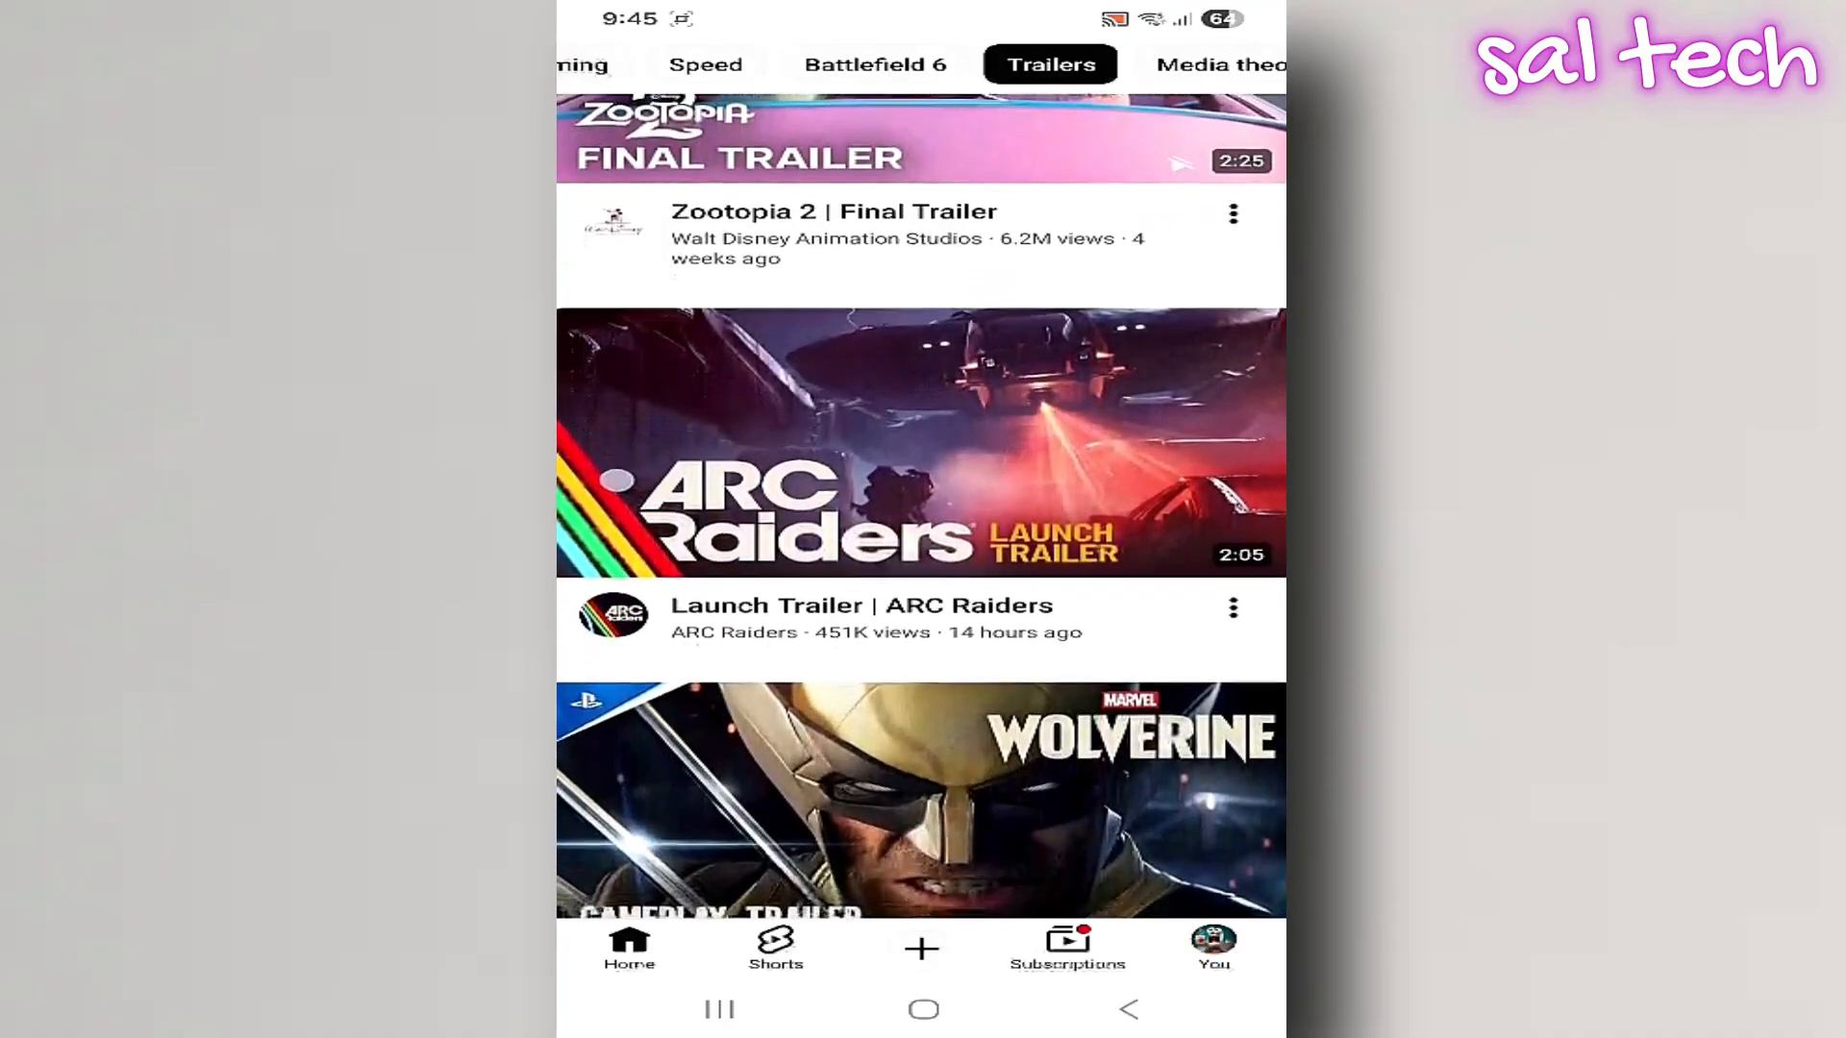
scroll("down", 3)
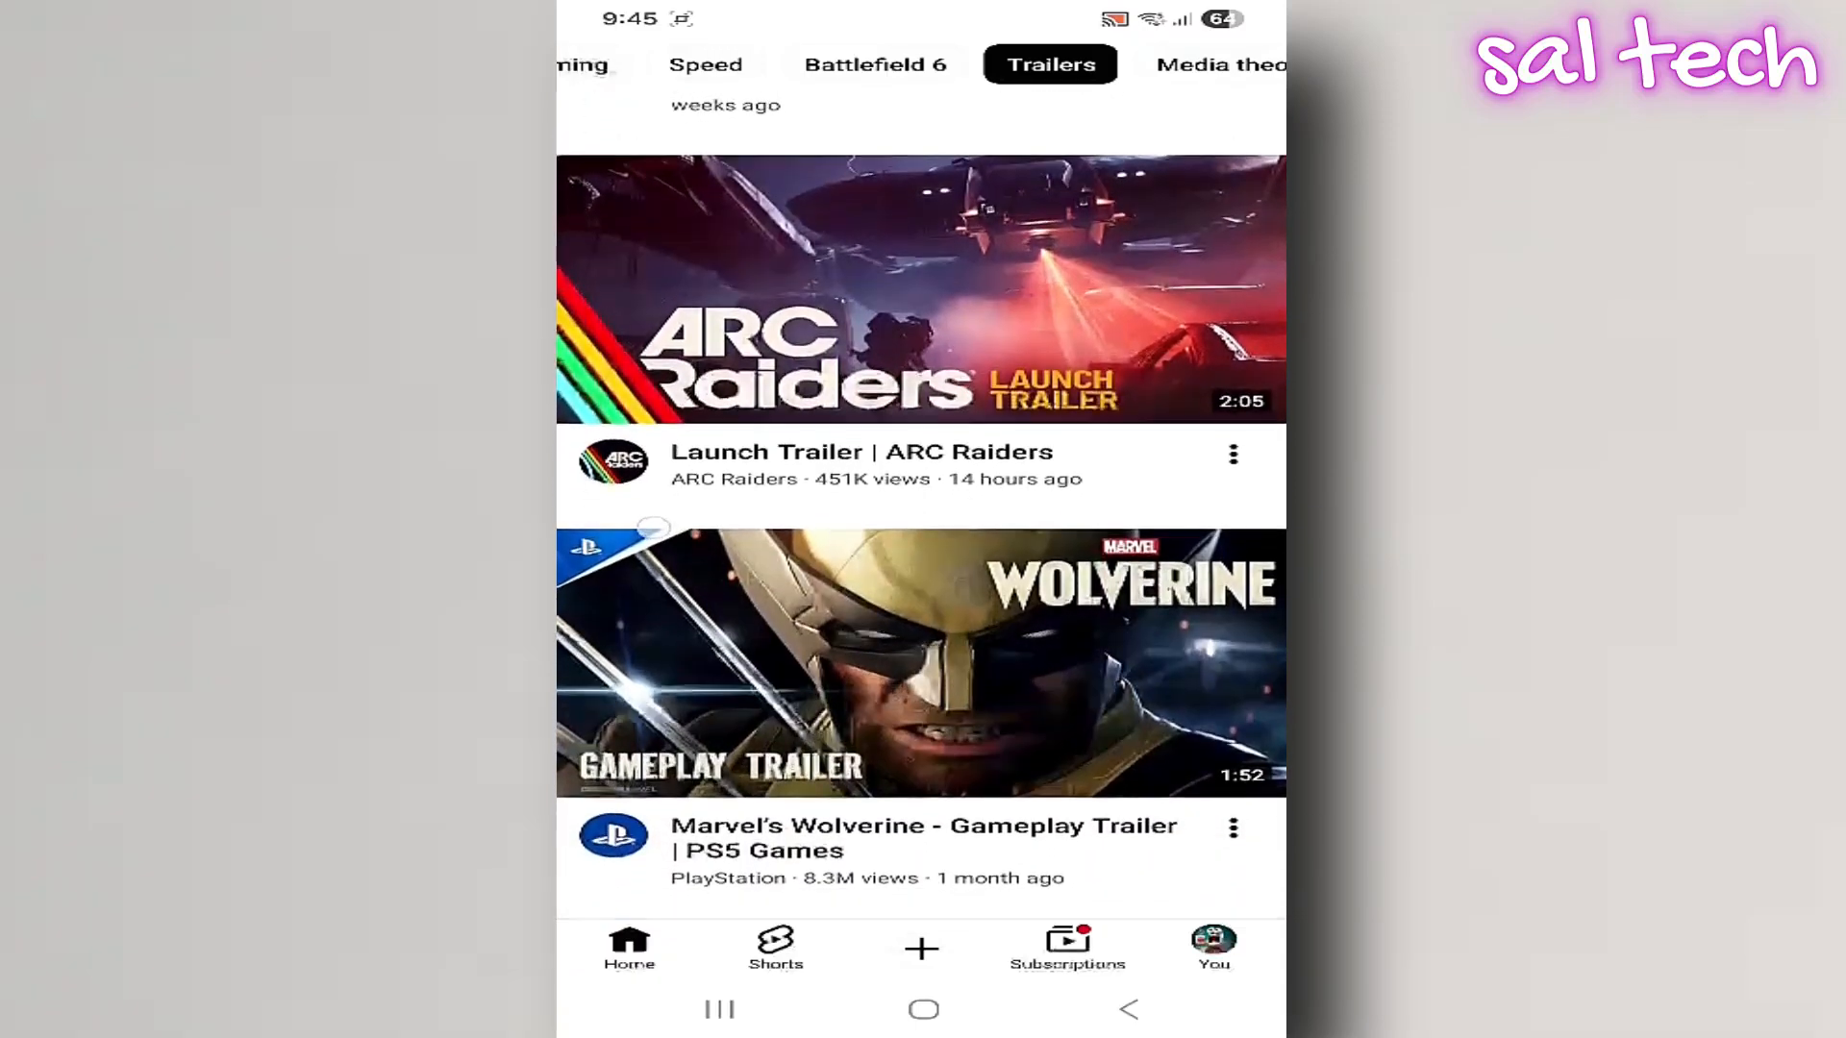
scroll("down", 3)
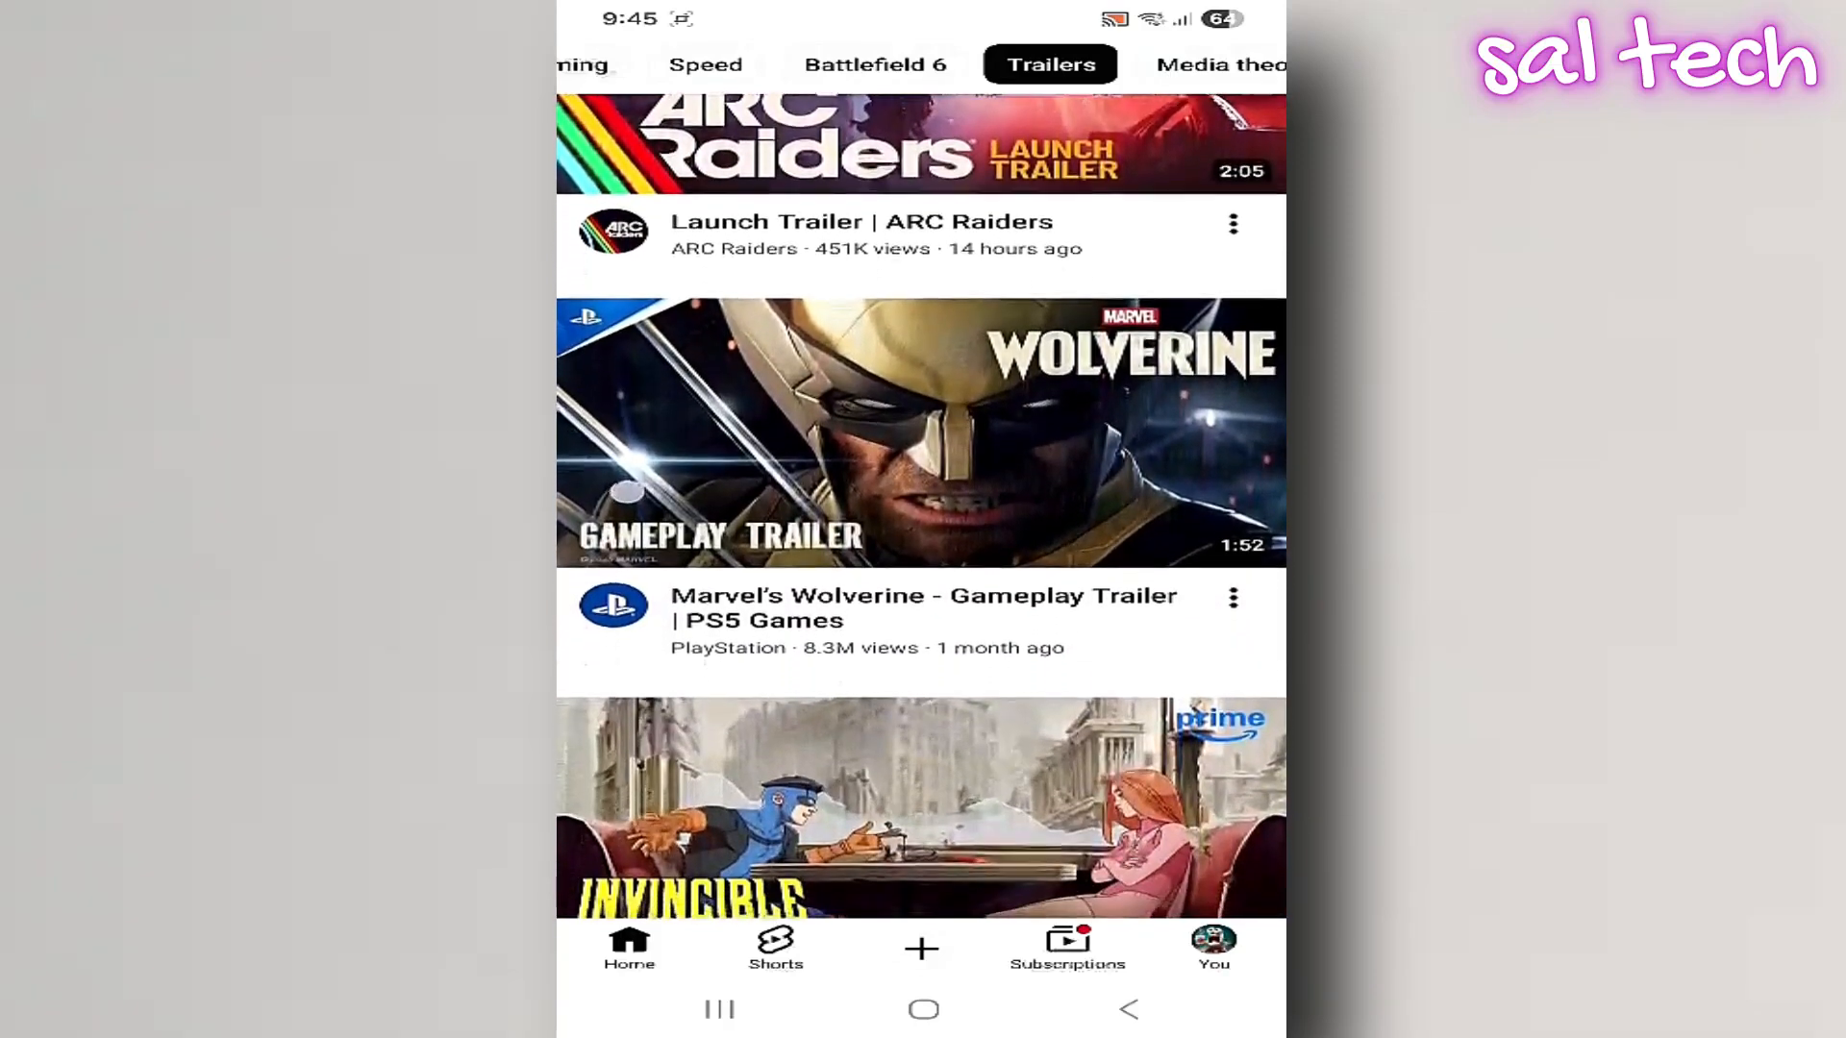
scroll("down", 3)
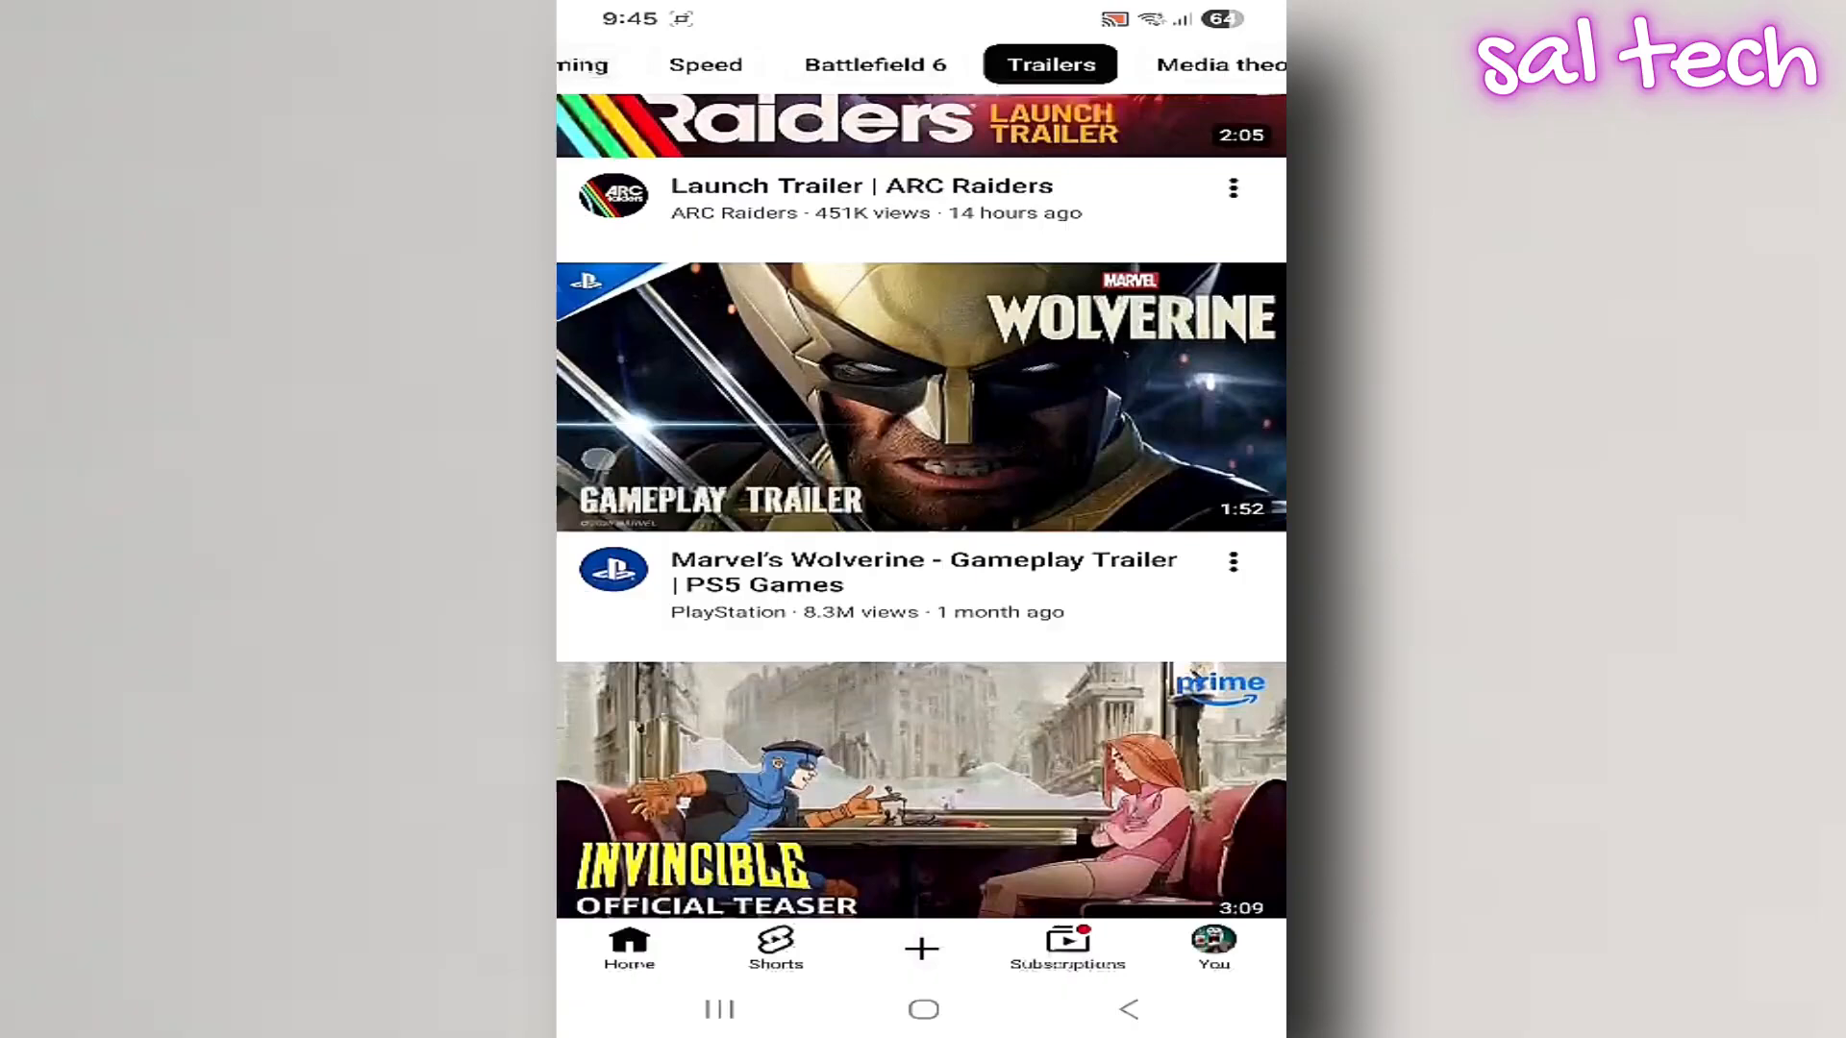
scroll("down", 3)
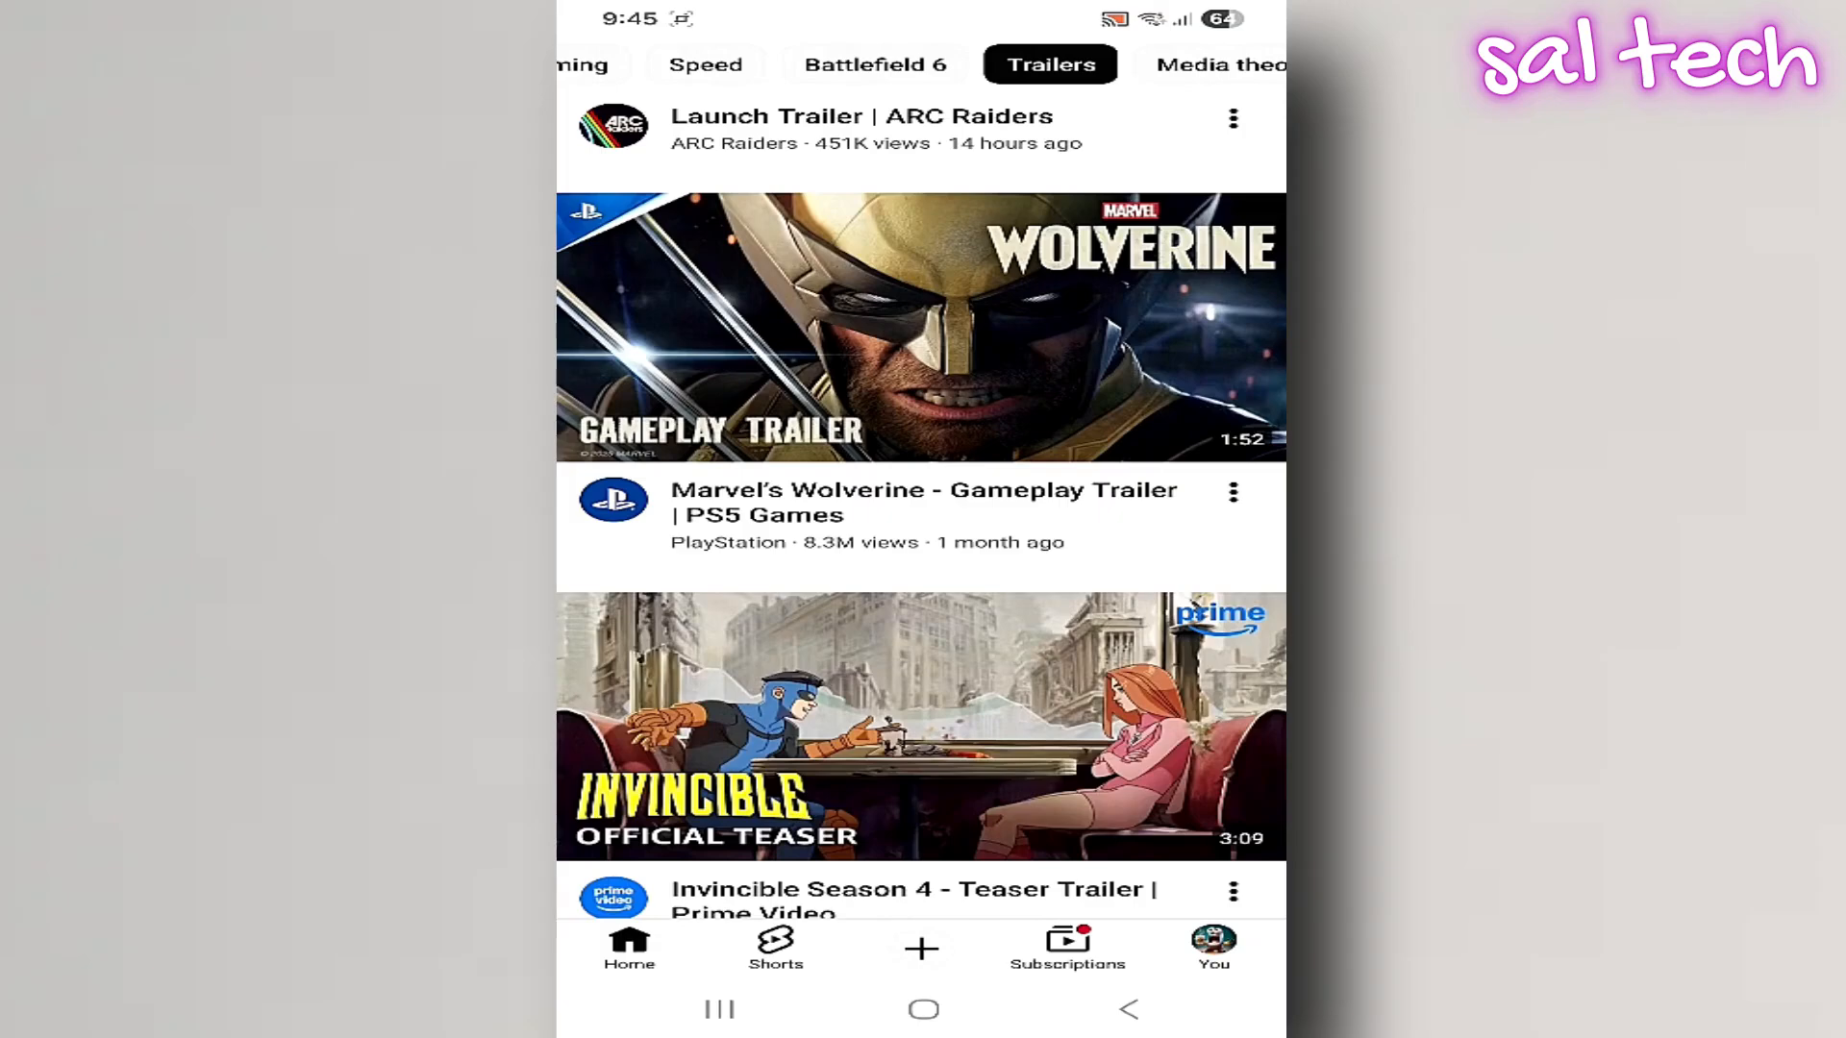
left_click(923, 1009)
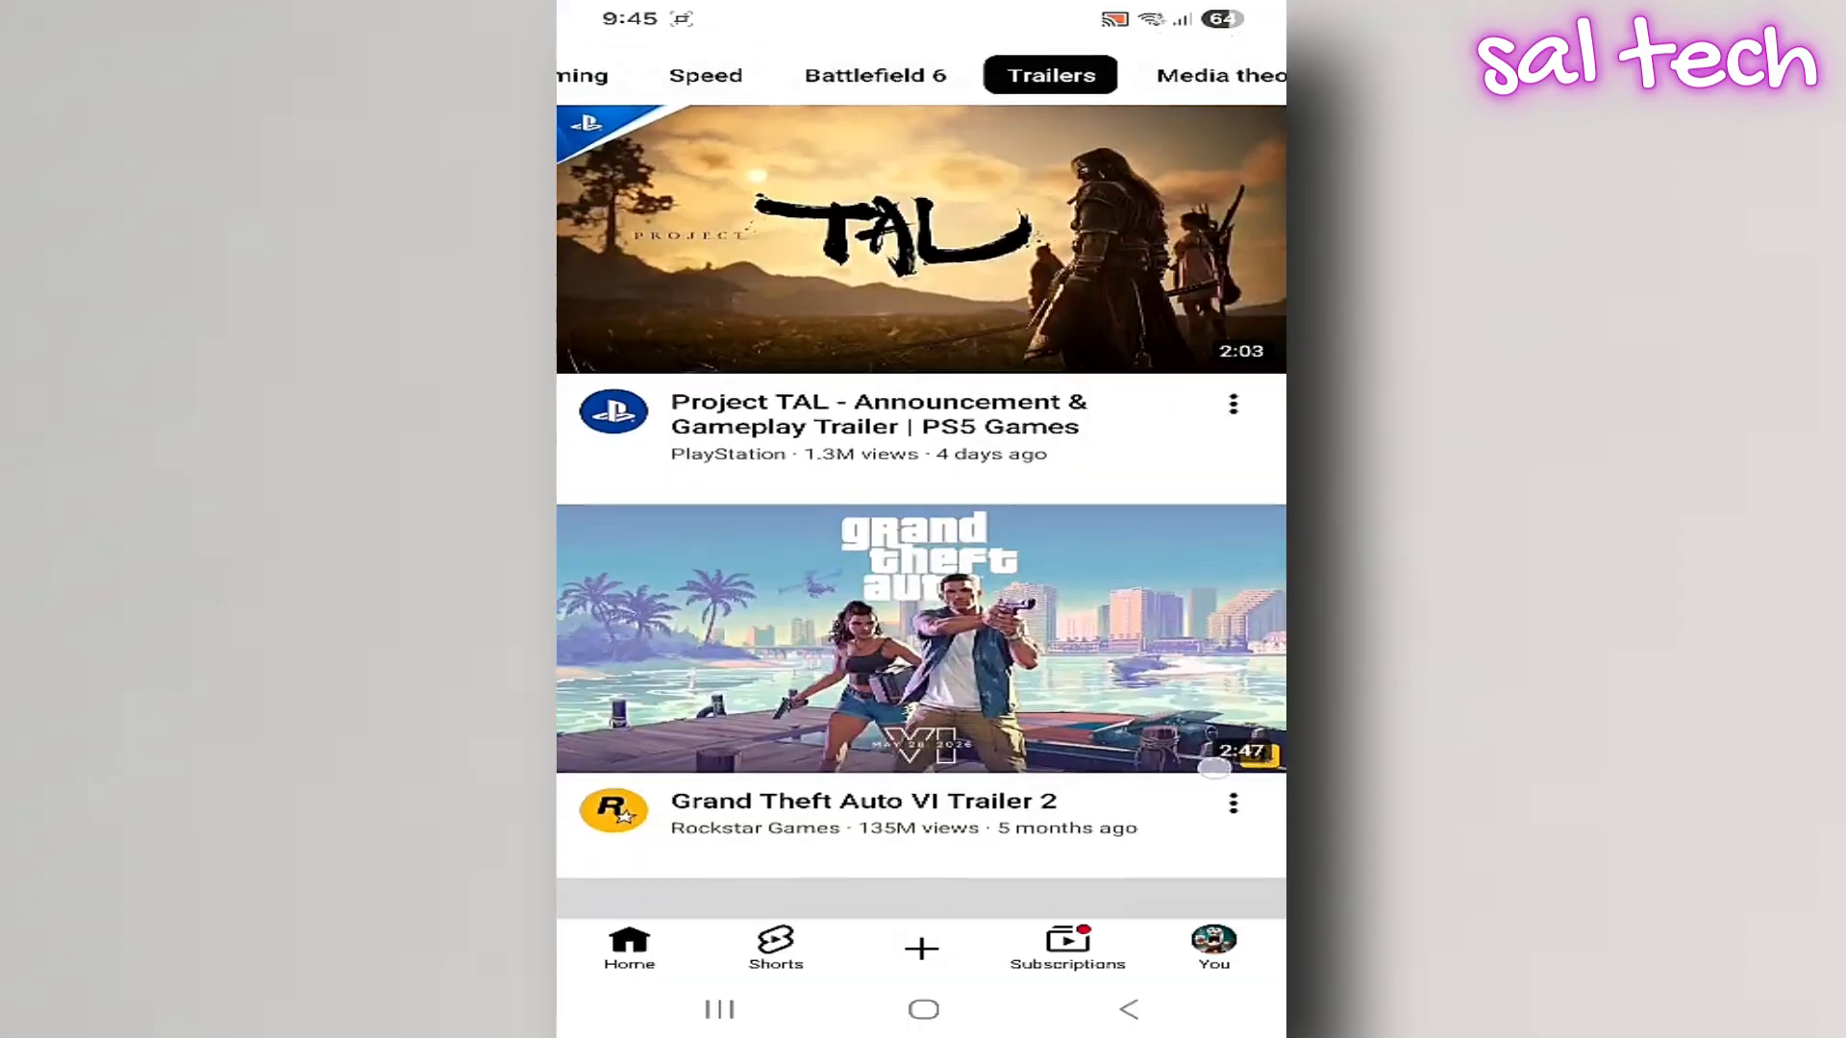
Scroll the YouTube feed before exiting to the phone's home screen.
scroll("down", 3)
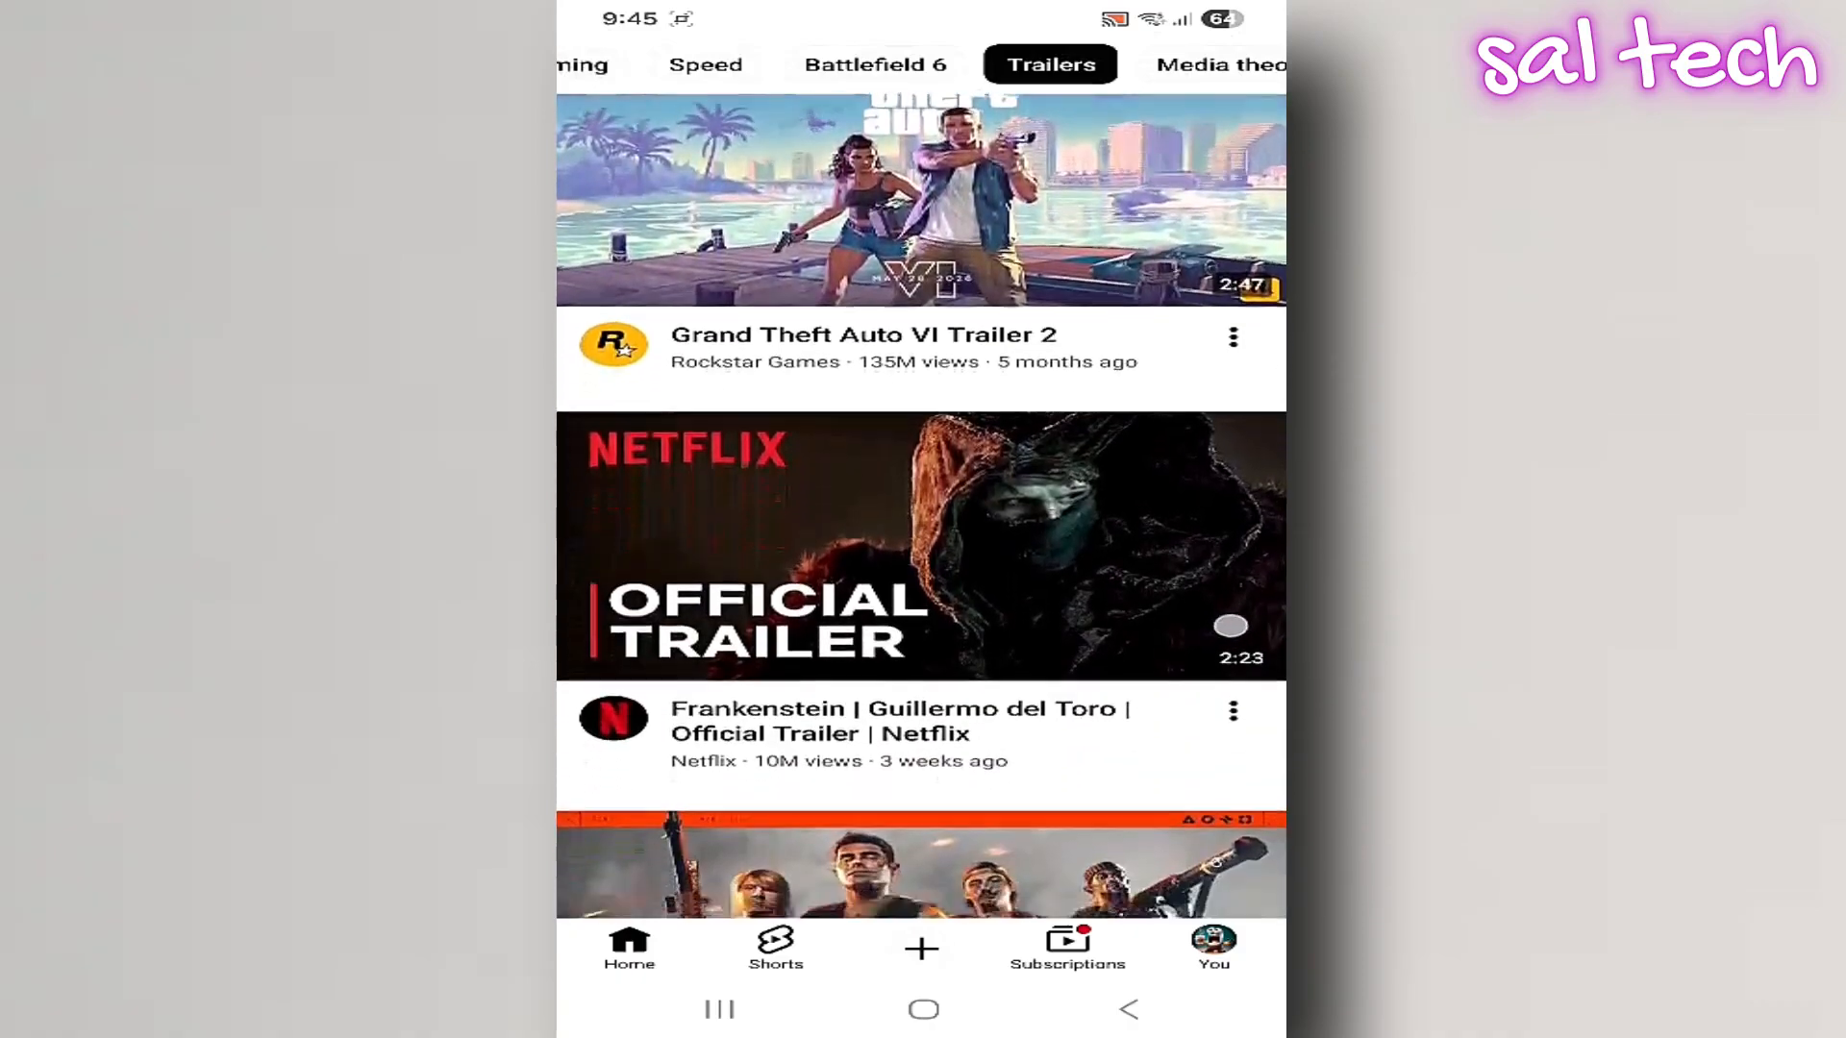
scroll("up", 3)
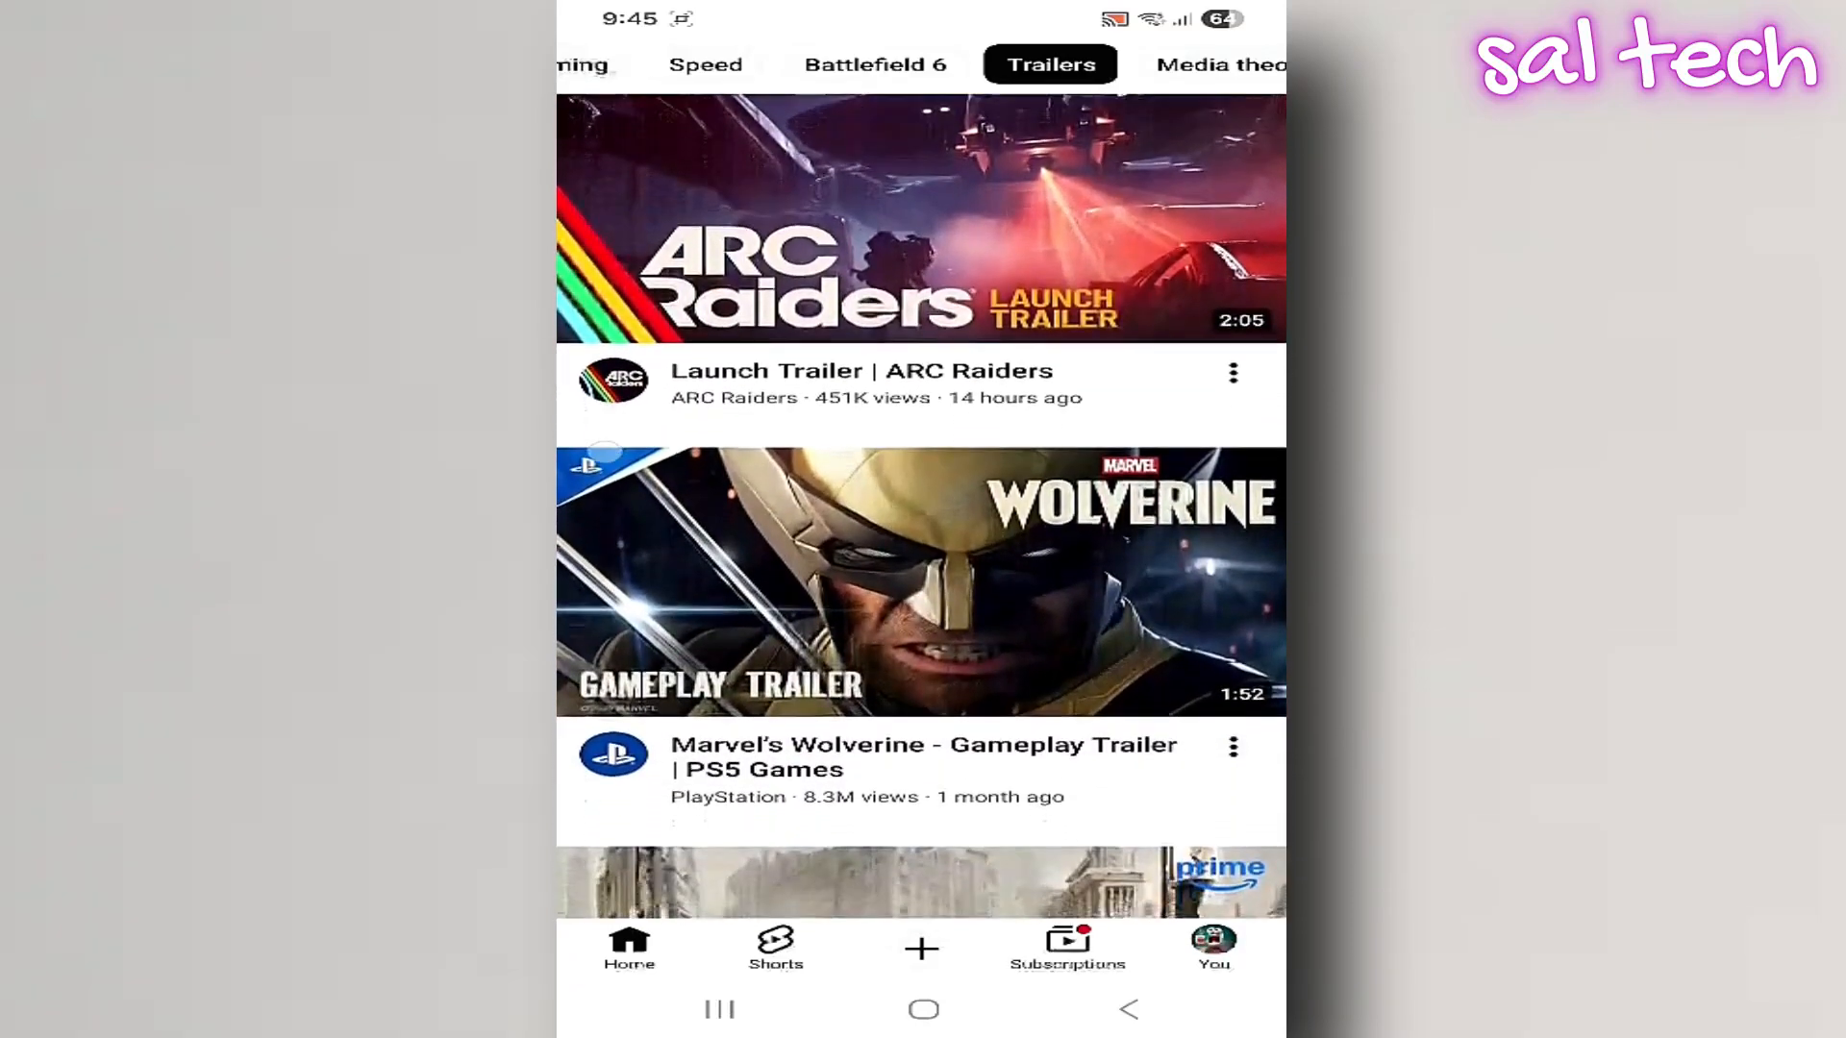
scroll("down", 3)
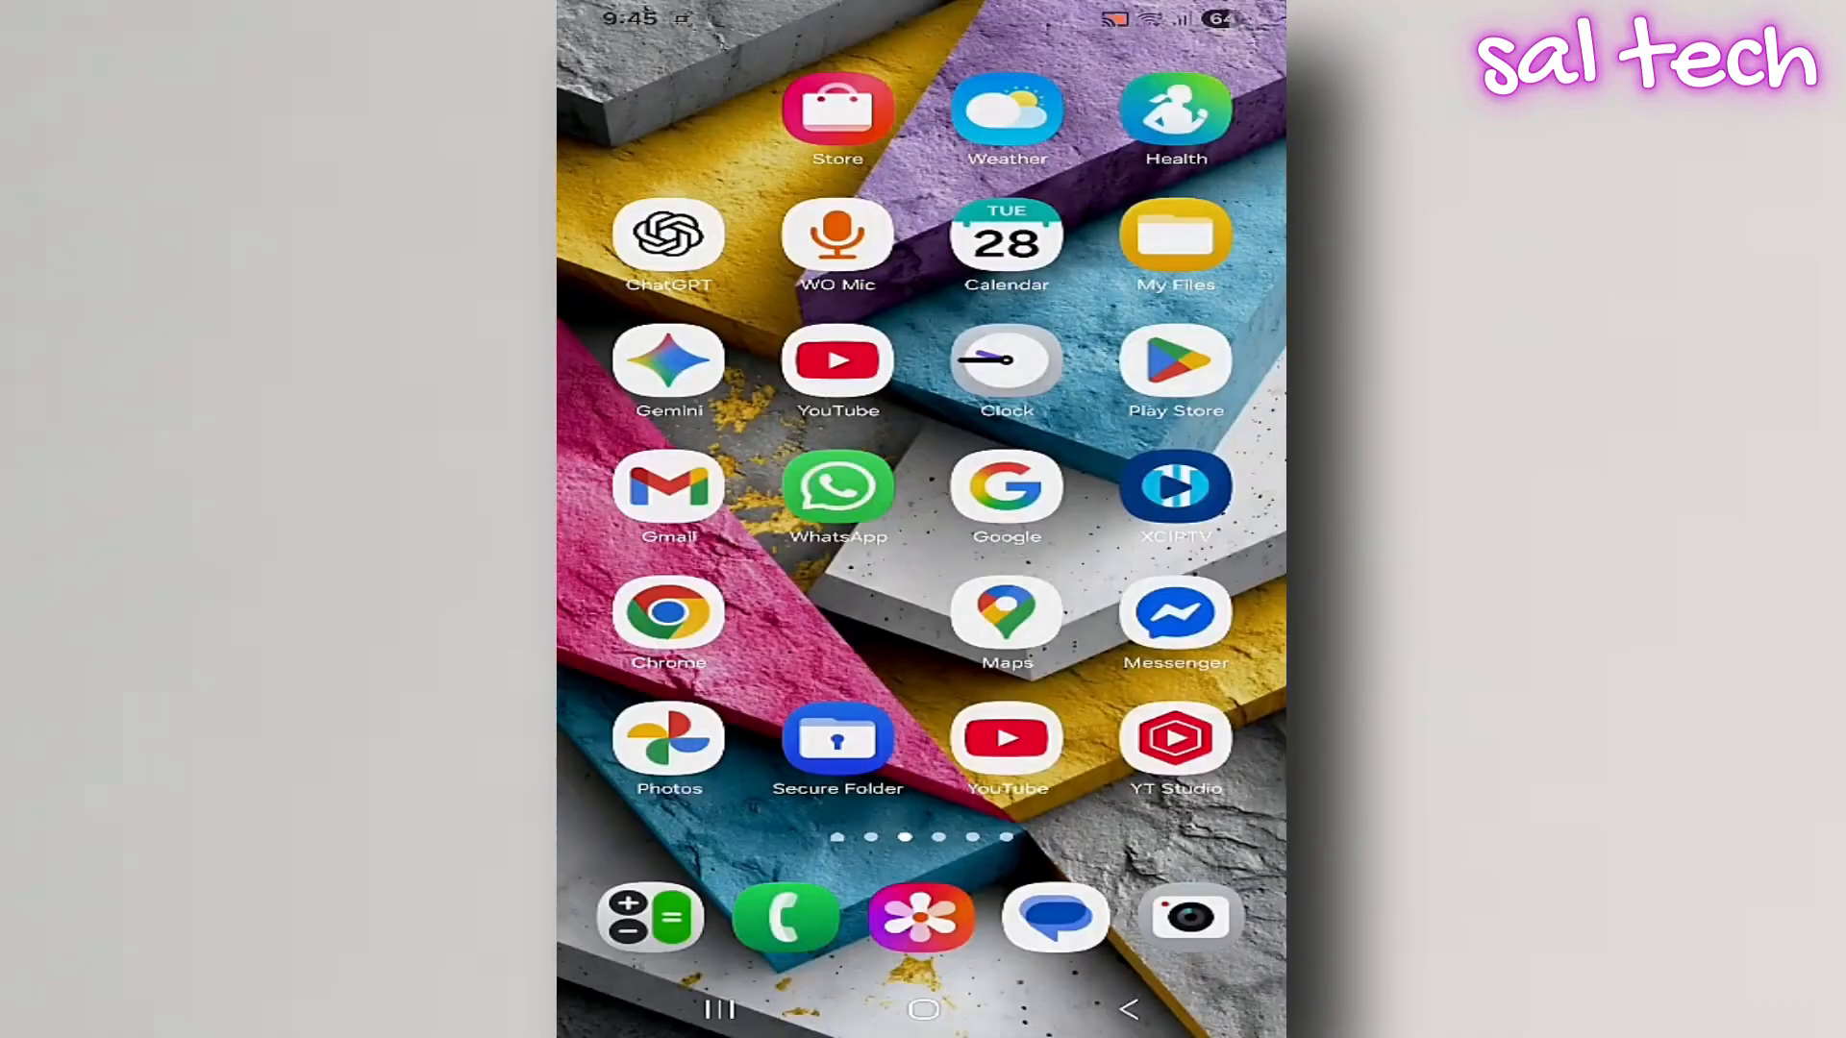
Go to Settings' Software update page confirming One UI 8.0 and Android 16 are up to date.
left_click(1174, 245)
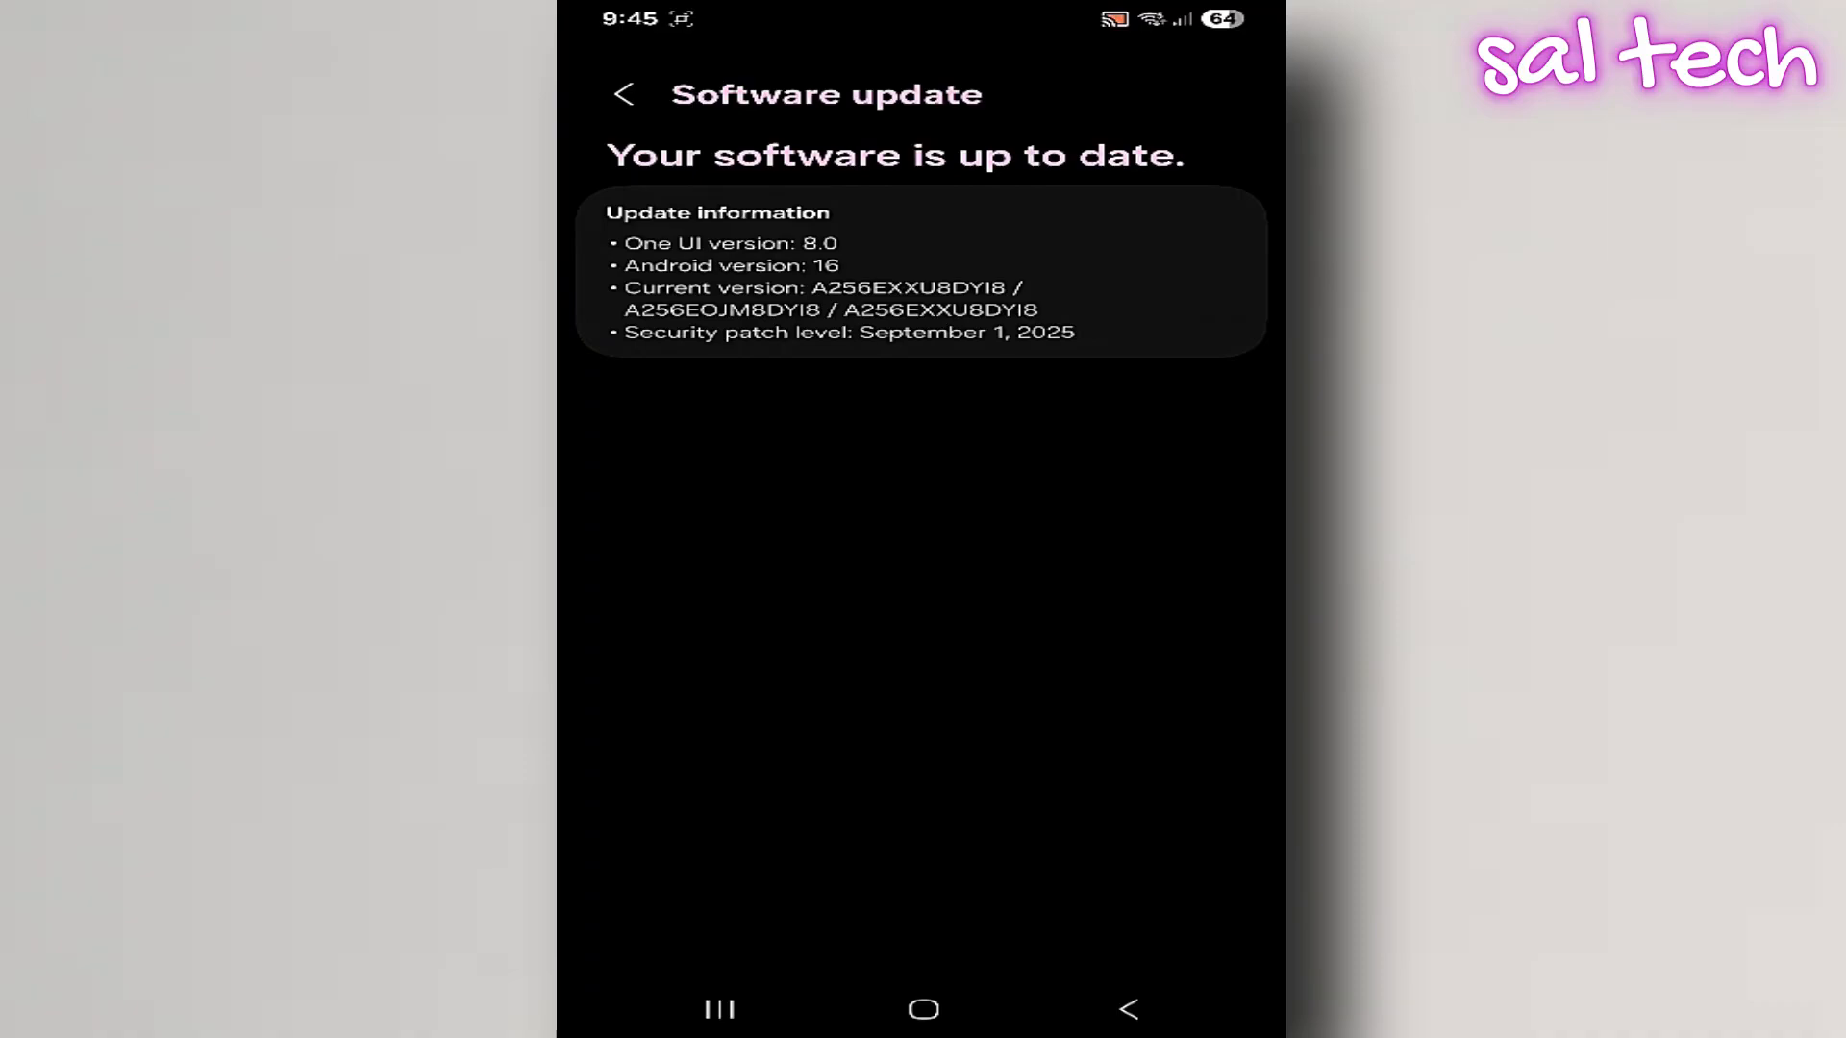
Return to the home screen and bring up YouTube's long-press shortcut menu.
left_click(717, 1009)
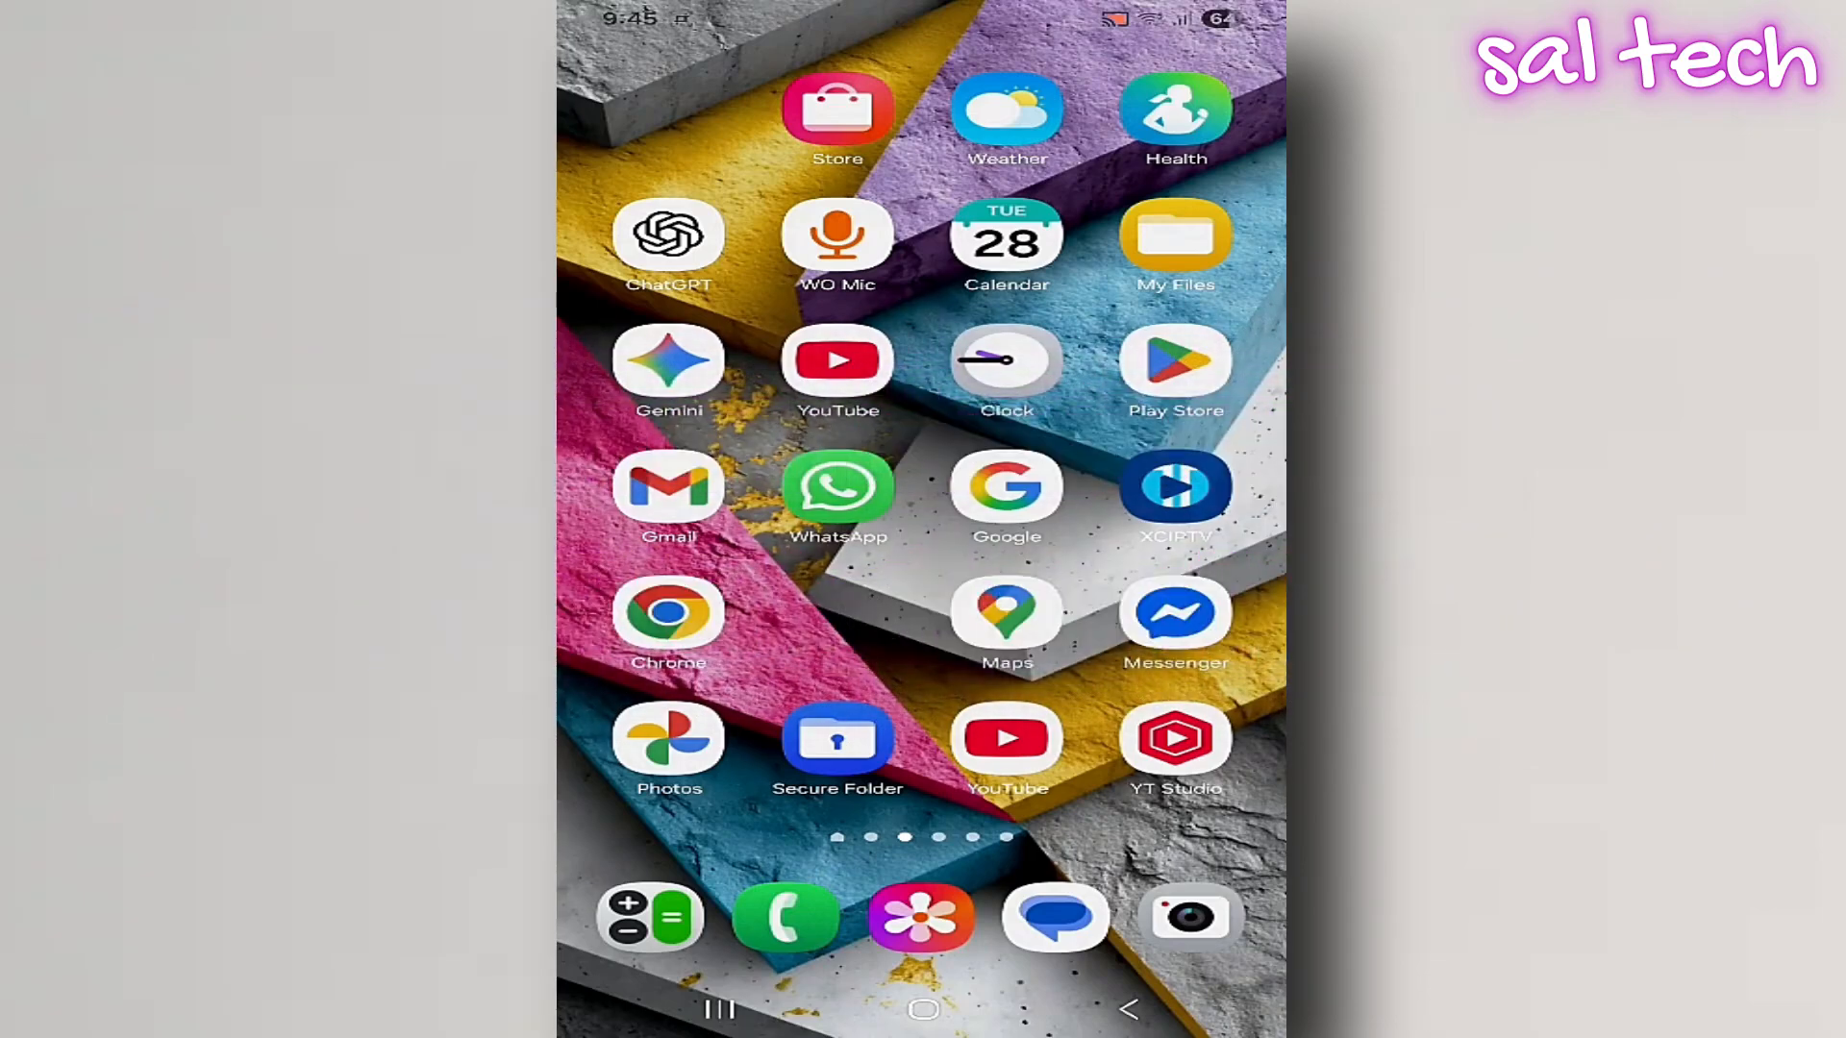
left_click(836, 359)
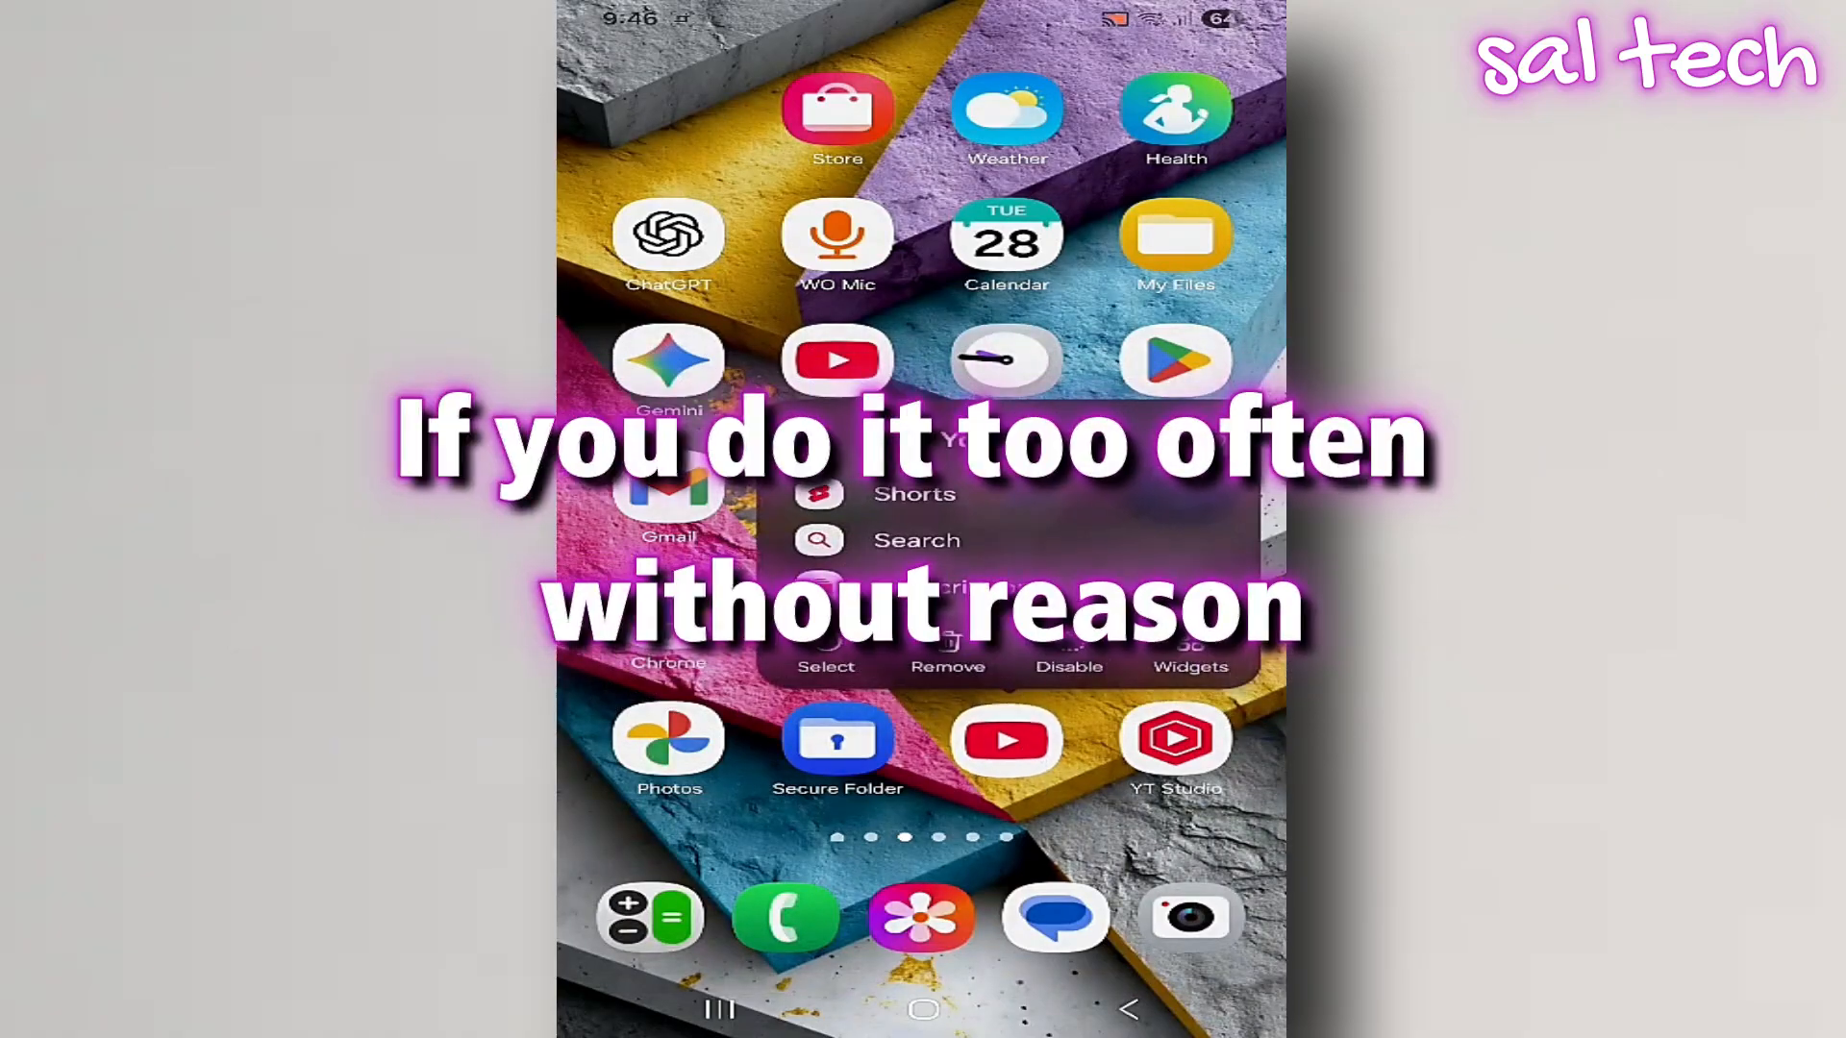